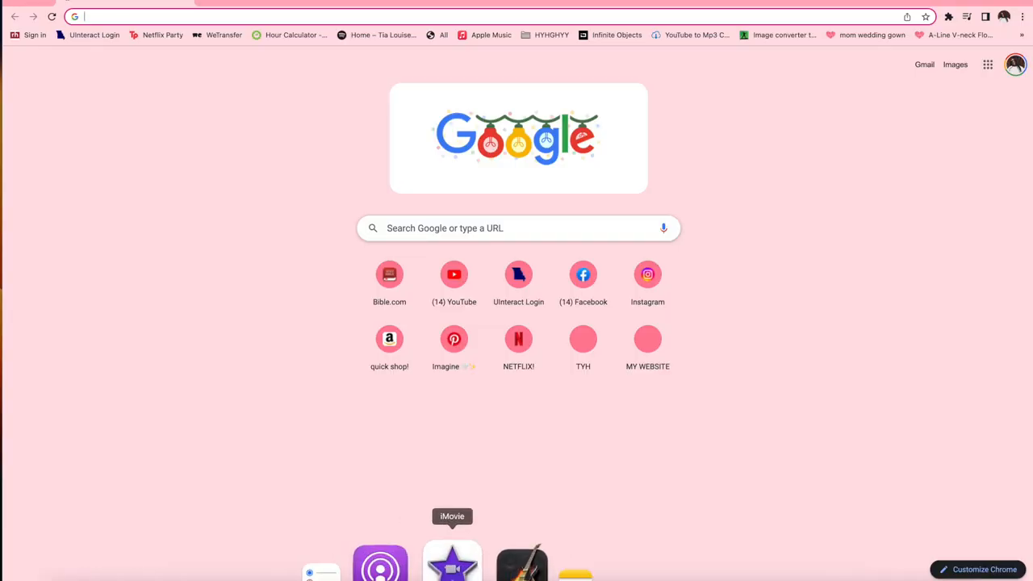
mouse_move(599, 186)
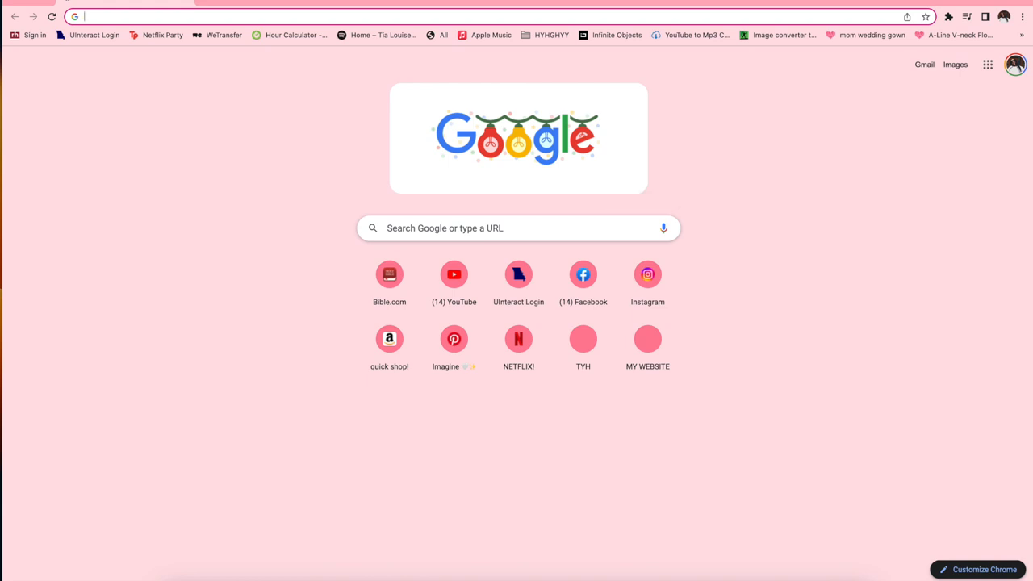
mouse_move(829, 15)
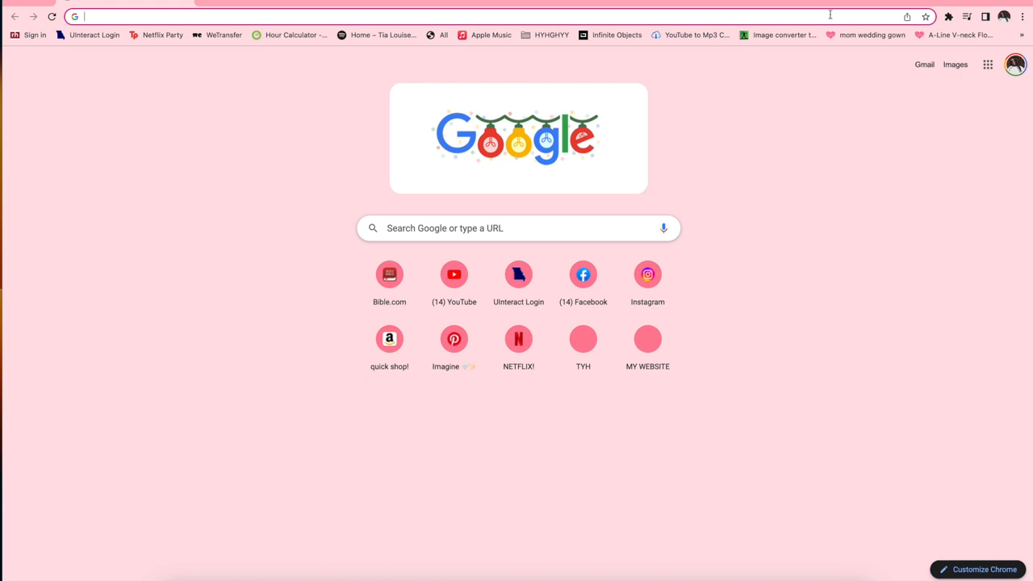
- Load canva.com in Google Chrome
text(canva.com)
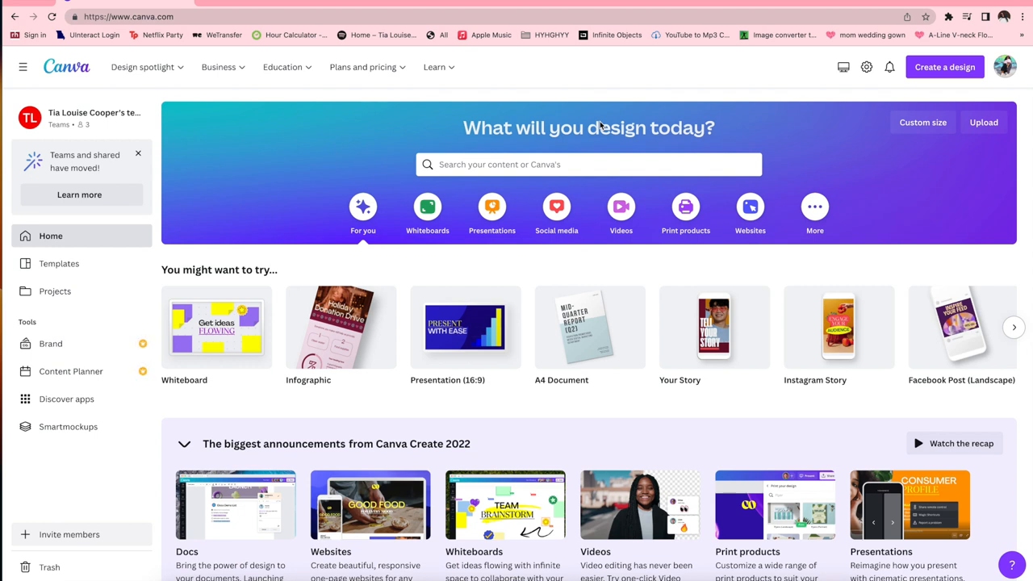
mouse_move(556, 206)
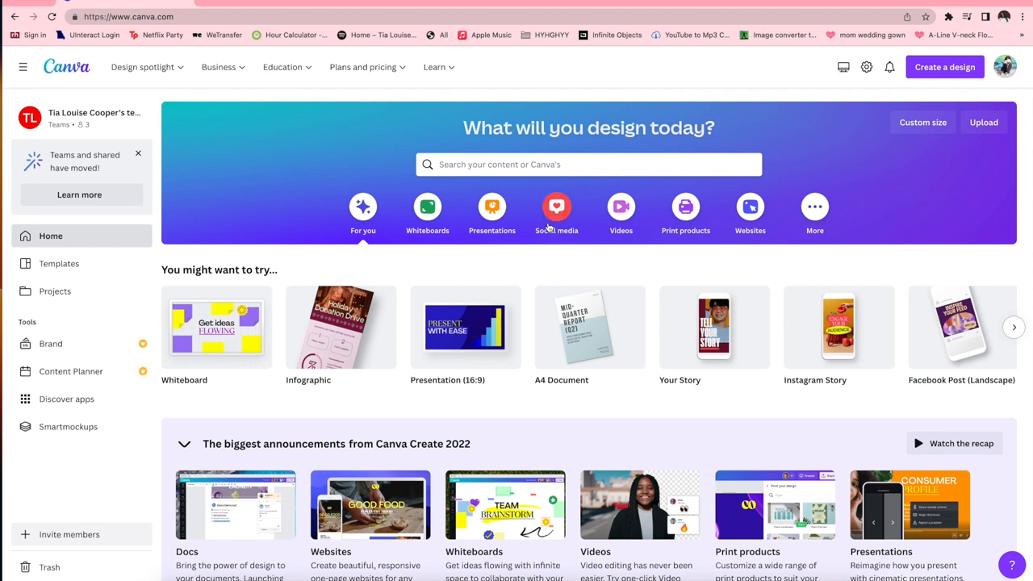
- Search Canva for 'christmas cards' templates
click(588, 164)
text(christma)
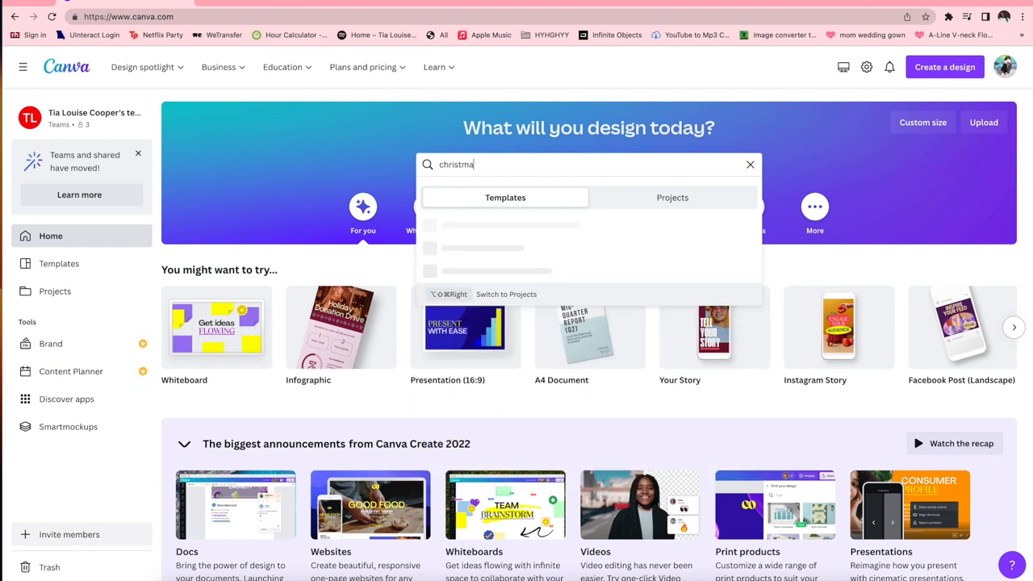
text(s car)
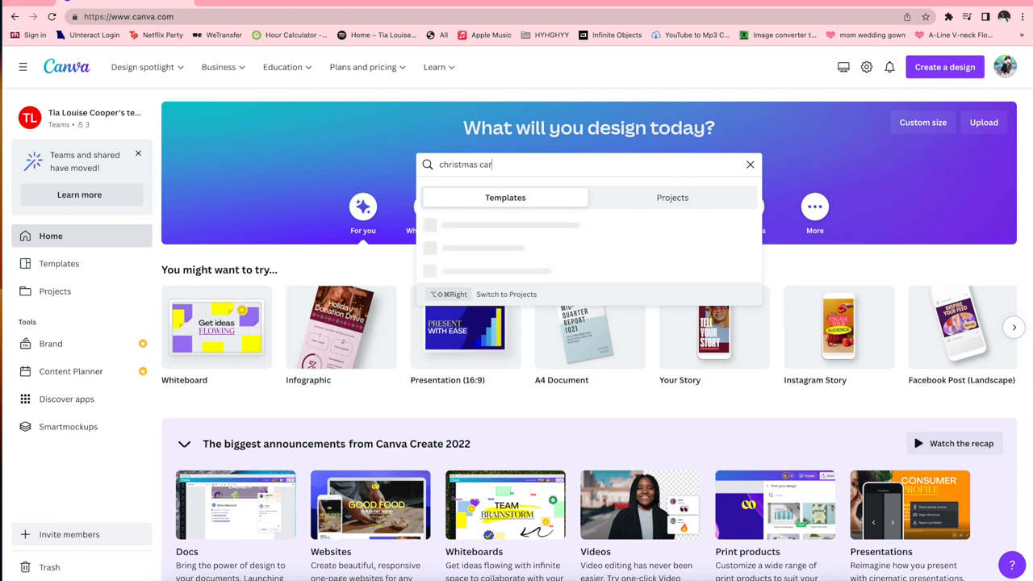
key(Return)
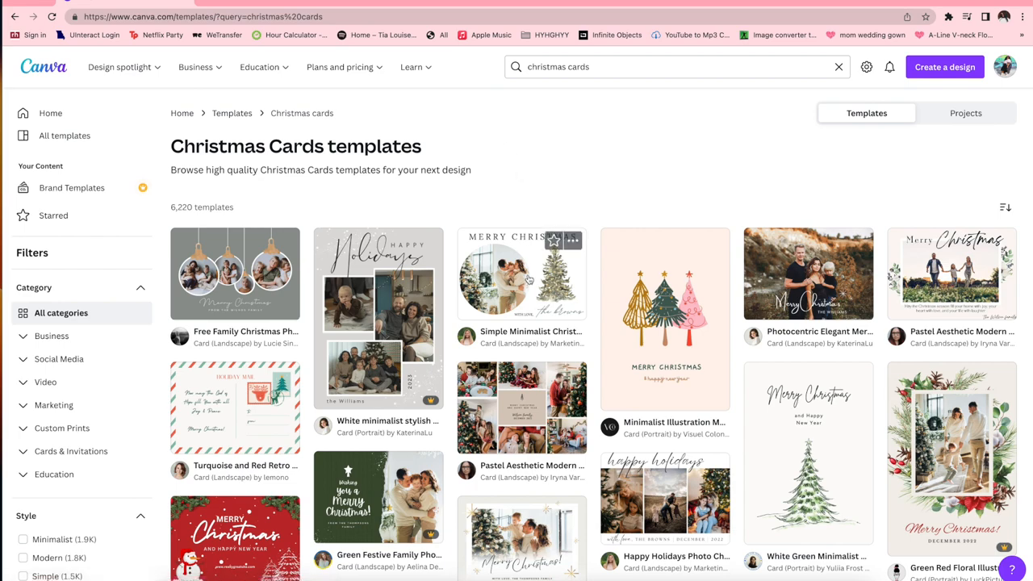
- Browse the results and open the Minimal Picture Collage Christmas Card template
scroll(down, 3)
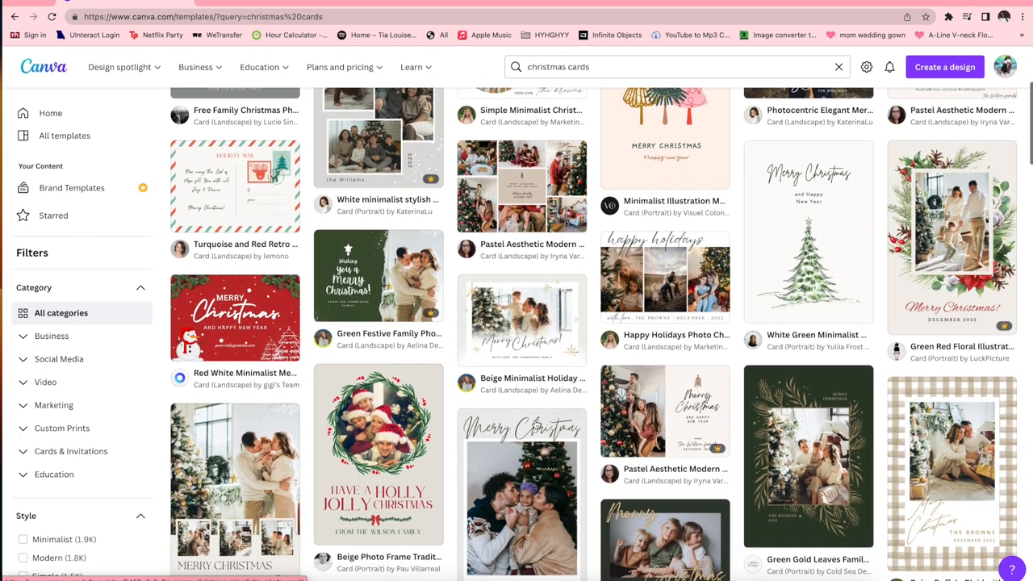
scroll(down, 3)
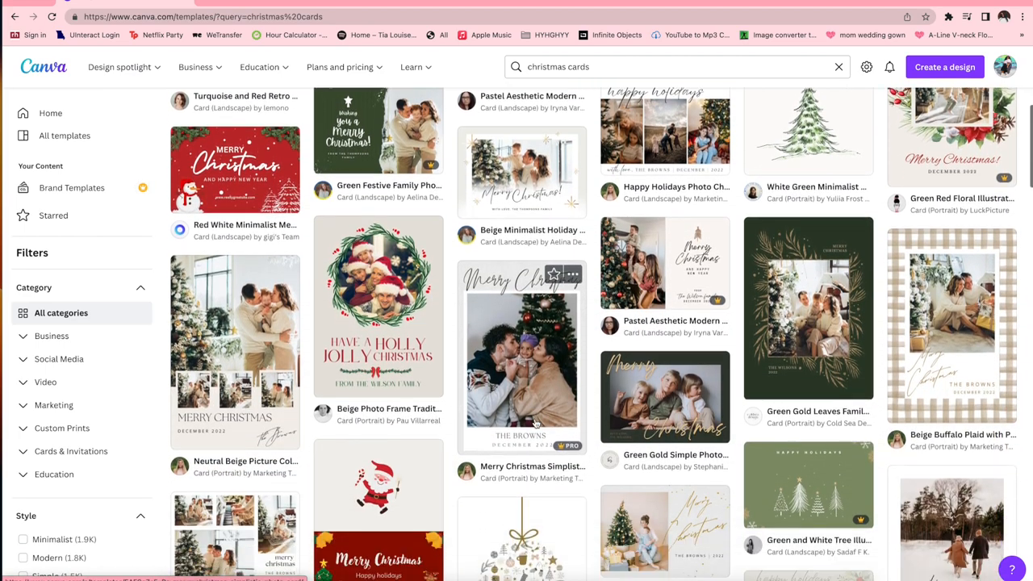
scroll(down, 3)
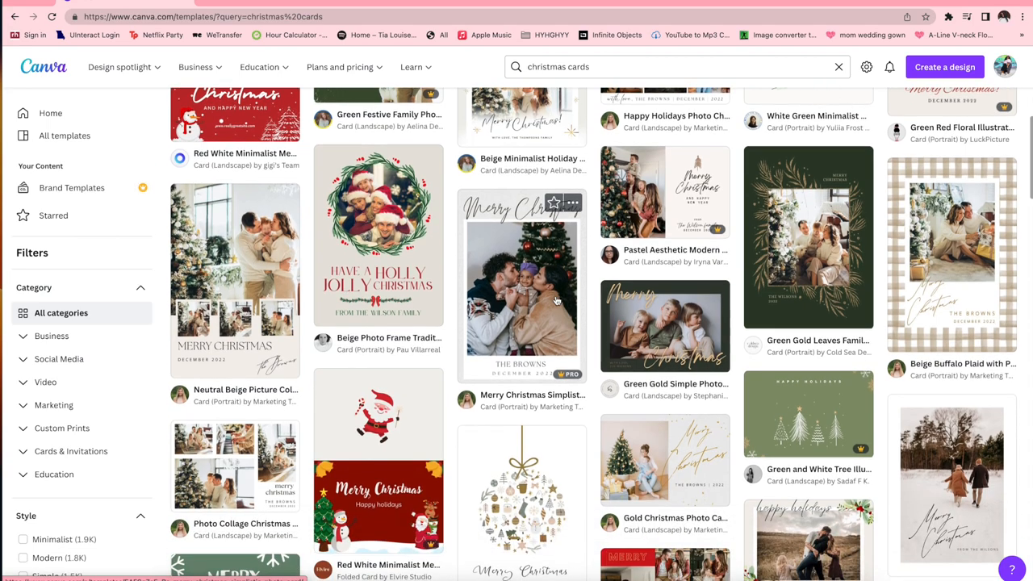
scroll(down, 3)
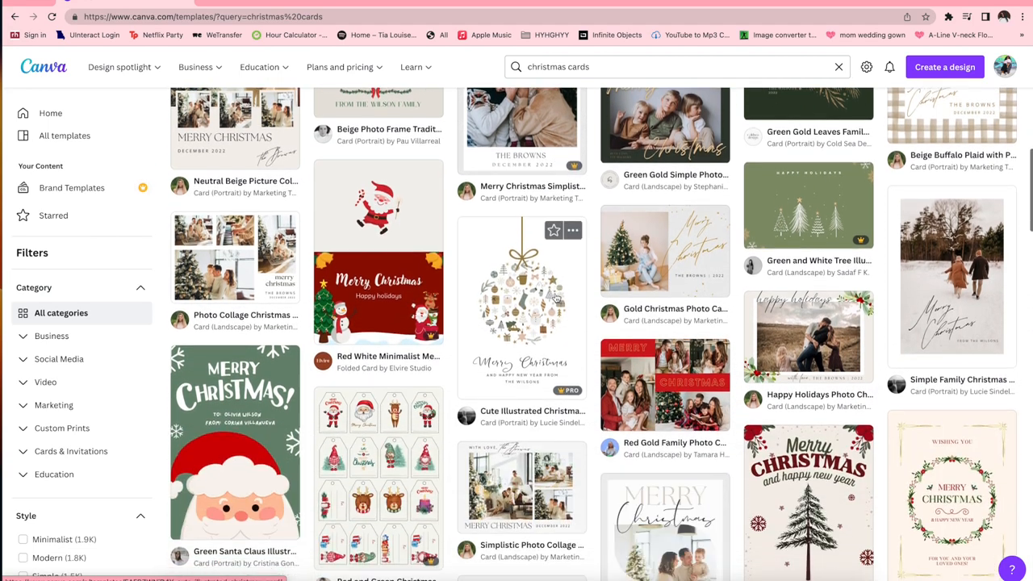
scroll(down, 3)
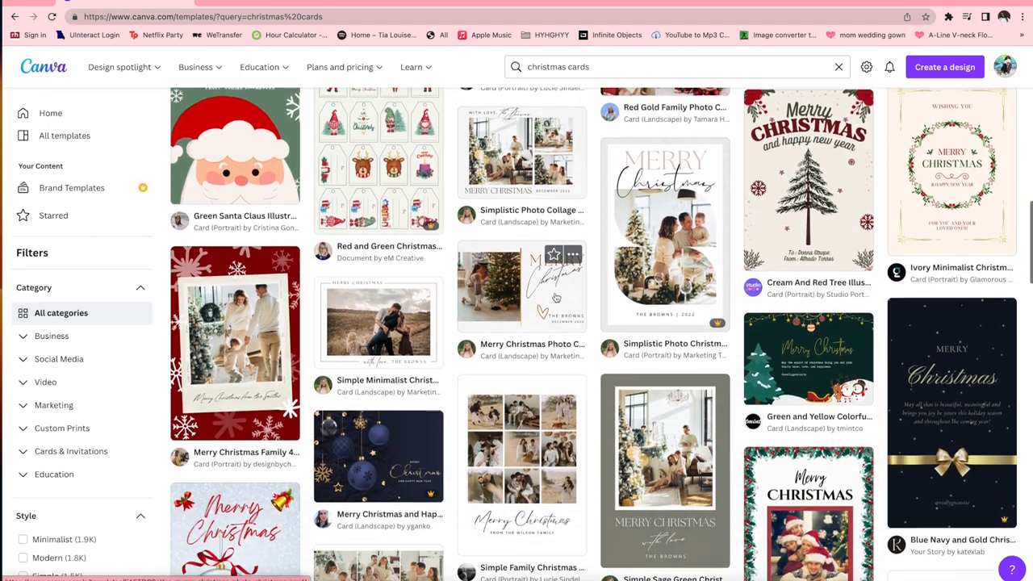
scroll(down, 3)
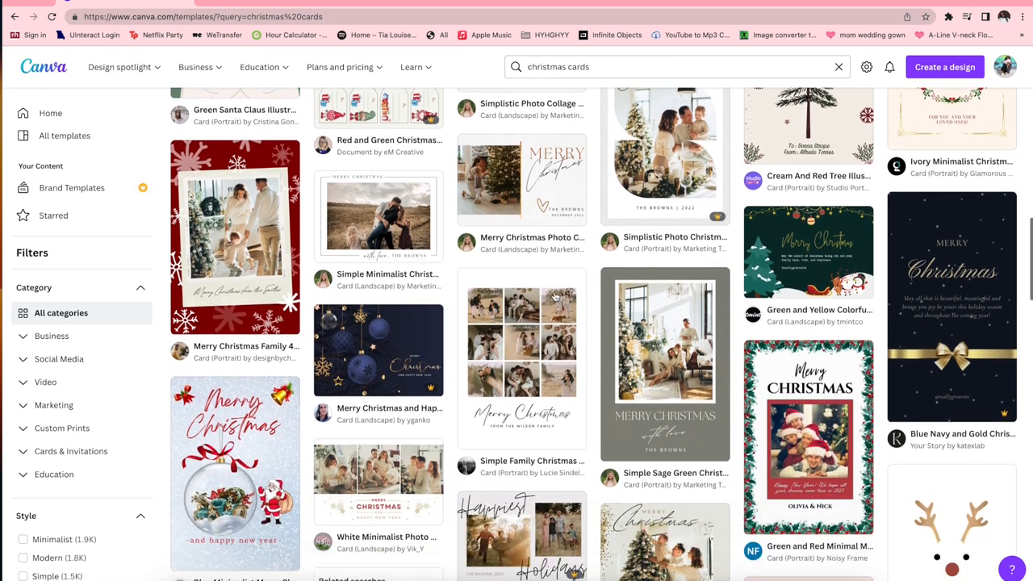
scroll(down, 3)
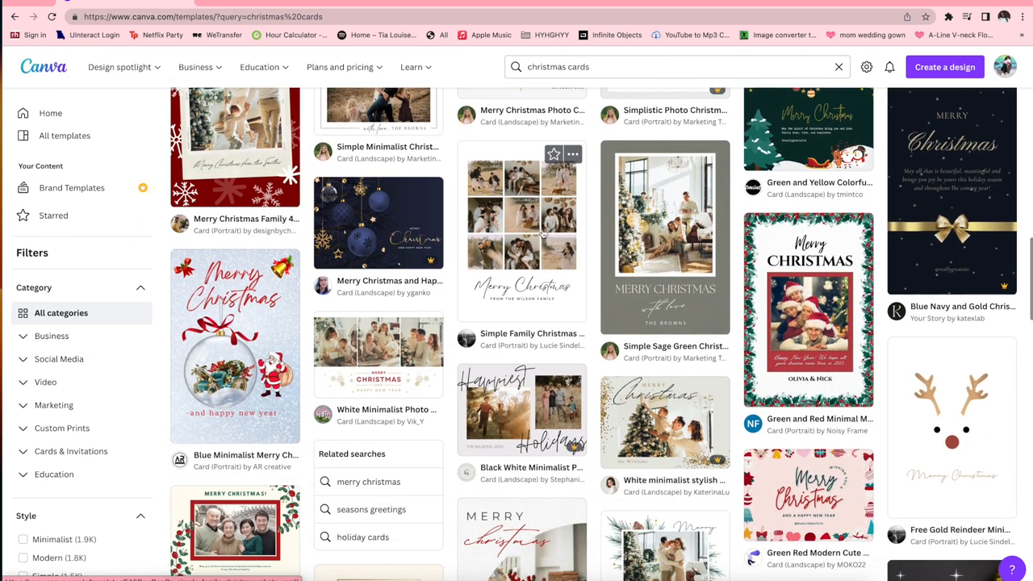
scroll(down, 3)
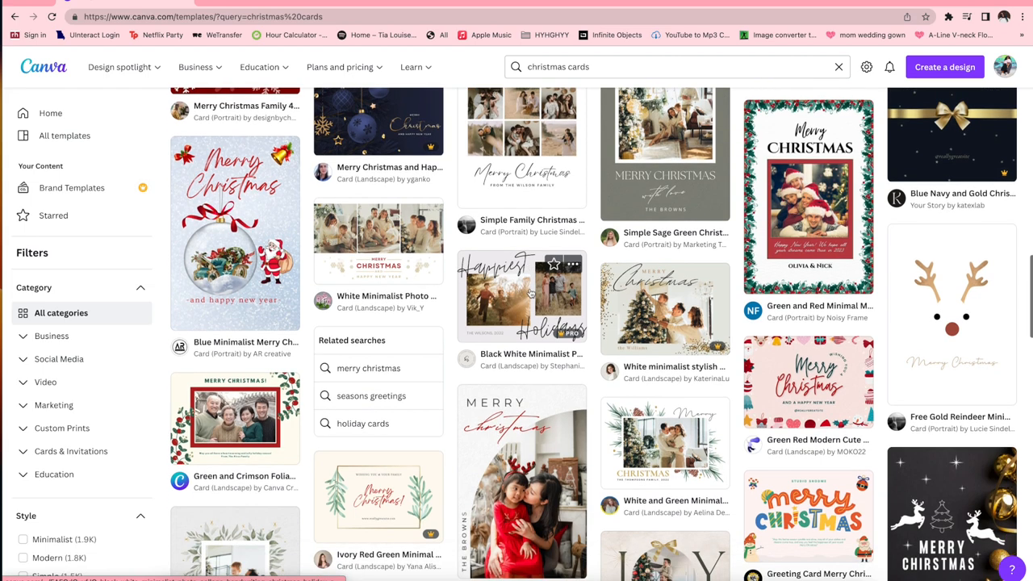
scroll(down, 3)
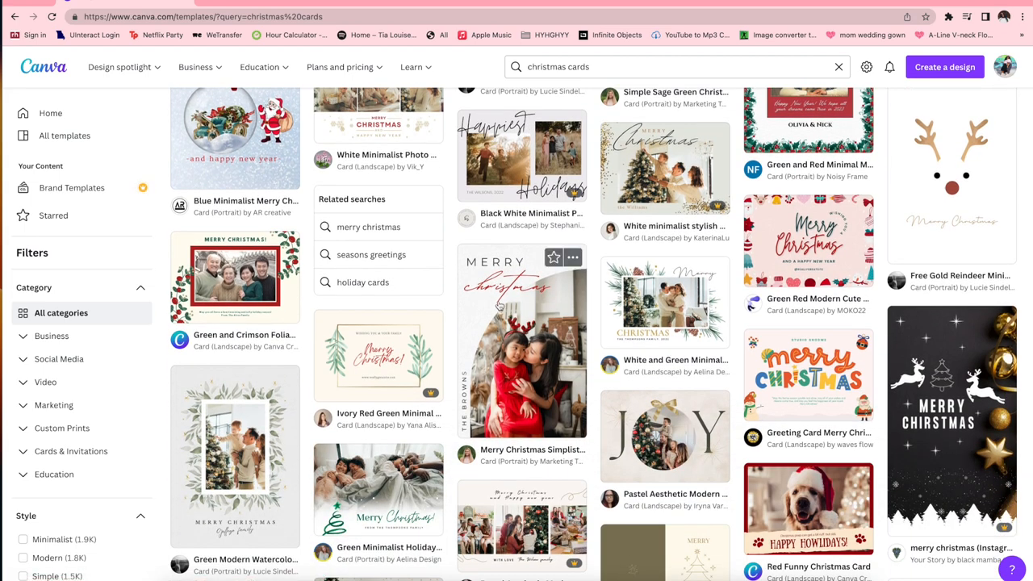
scroll(down, 3)
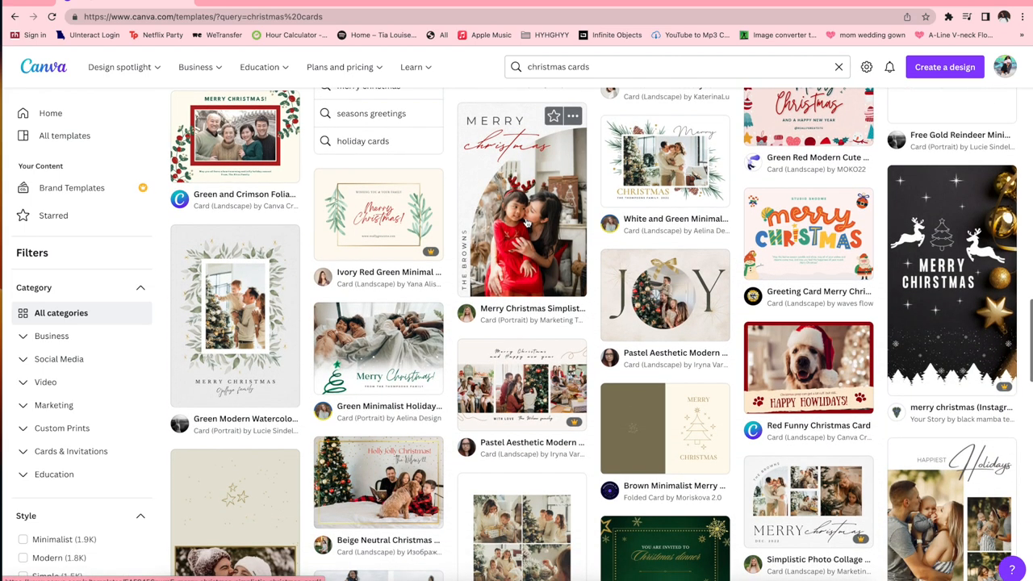
scroll(down, 3)
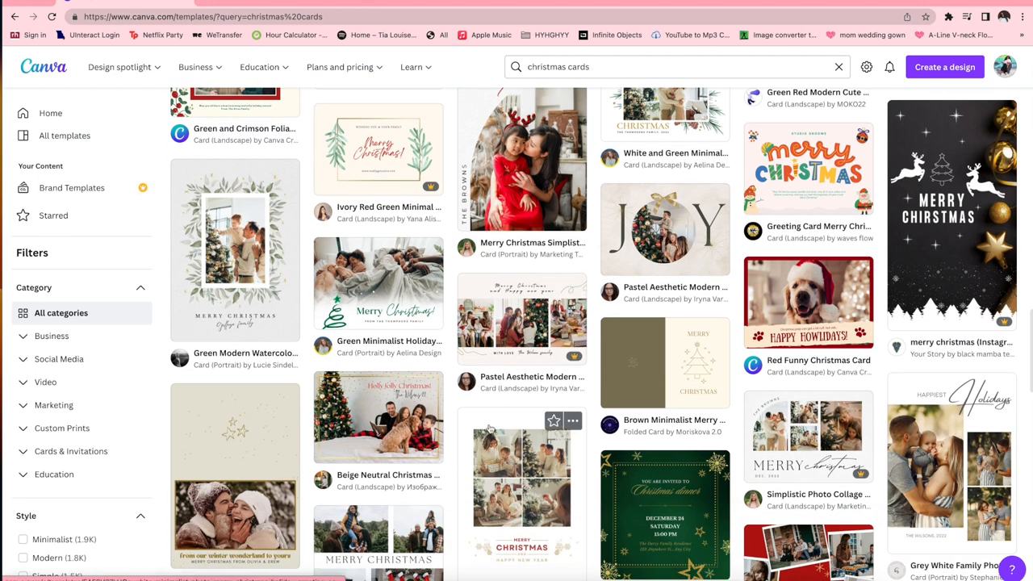
scroll(down, 3)
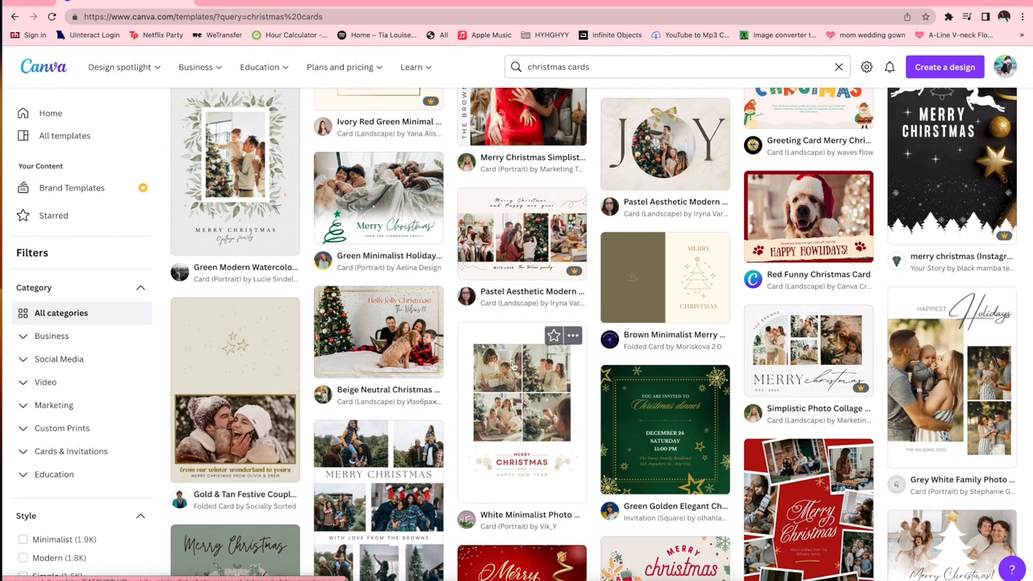
scroll(down, 3)
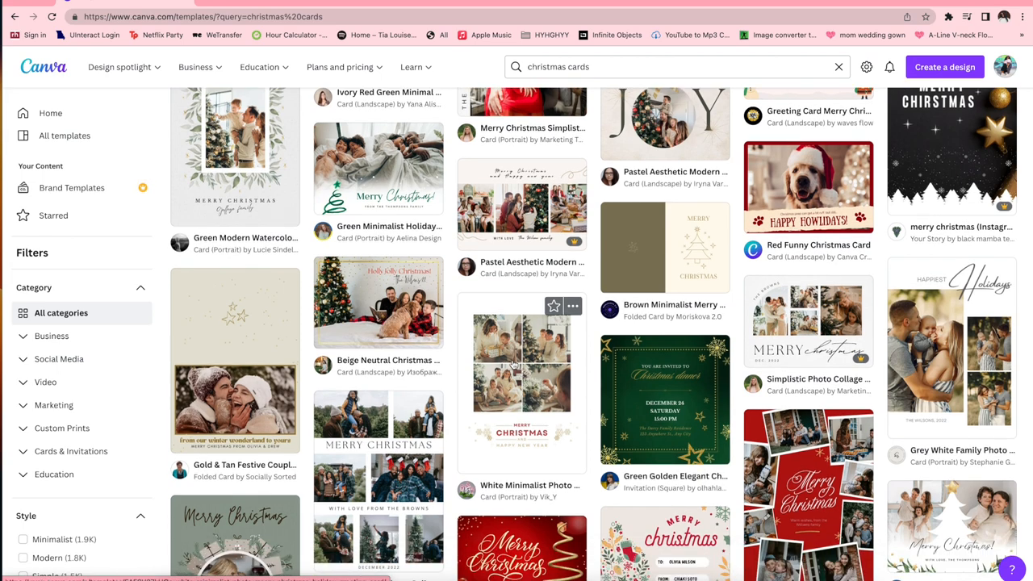
scroll(down, 3)
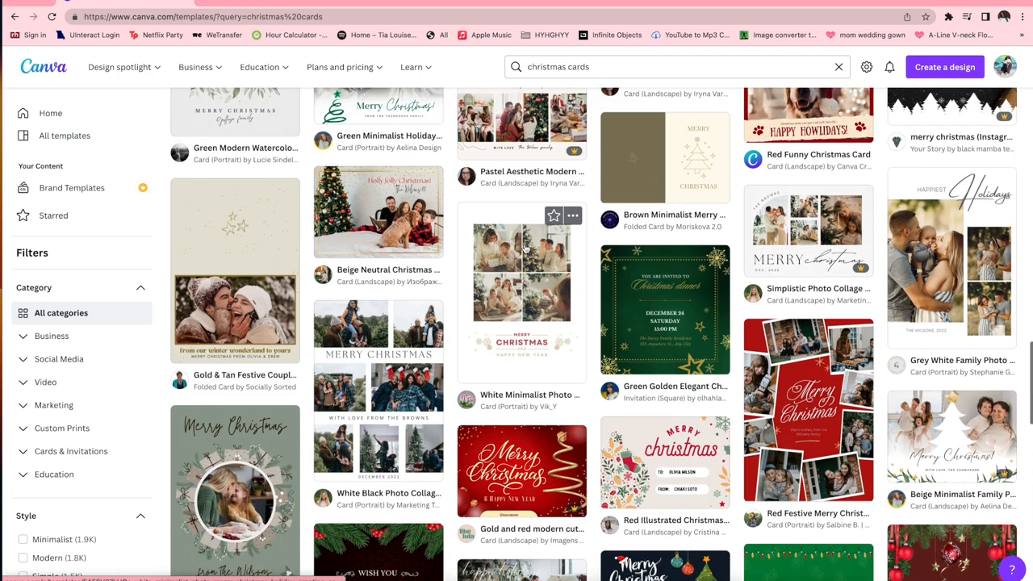
scroll(down, 3)
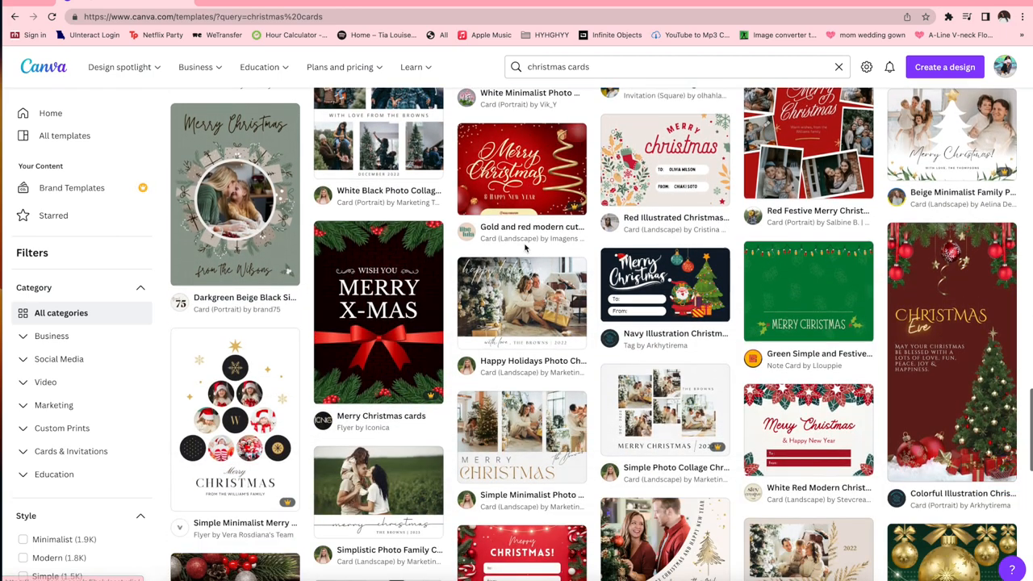
scroll(down, 3)
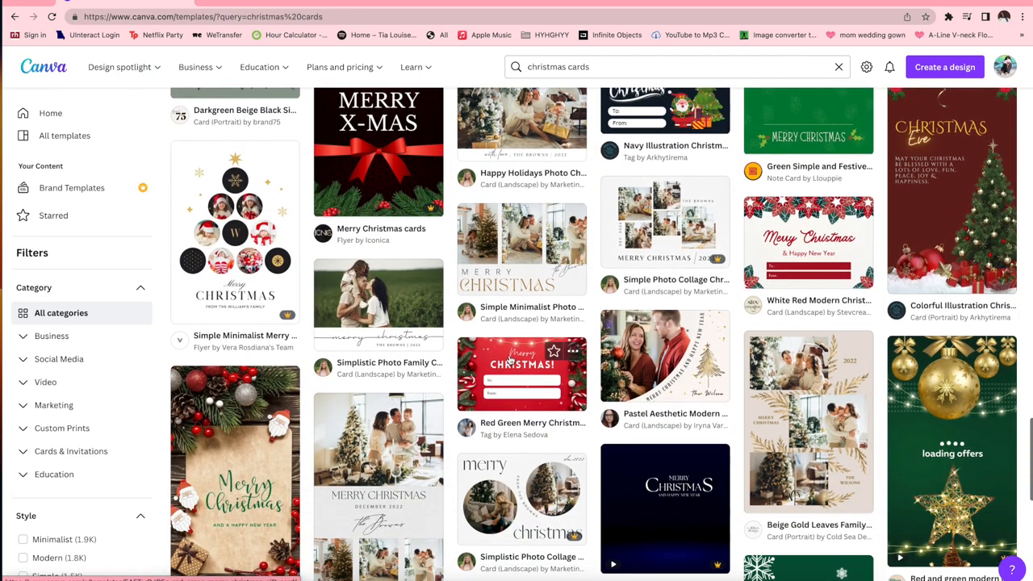
scroll(down, 3)
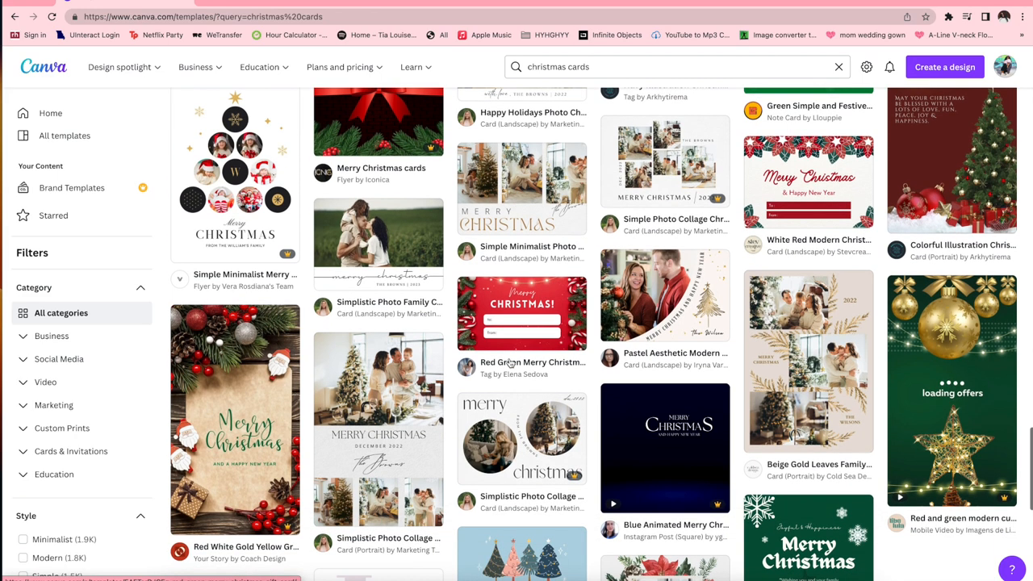
scroll(down, 3)
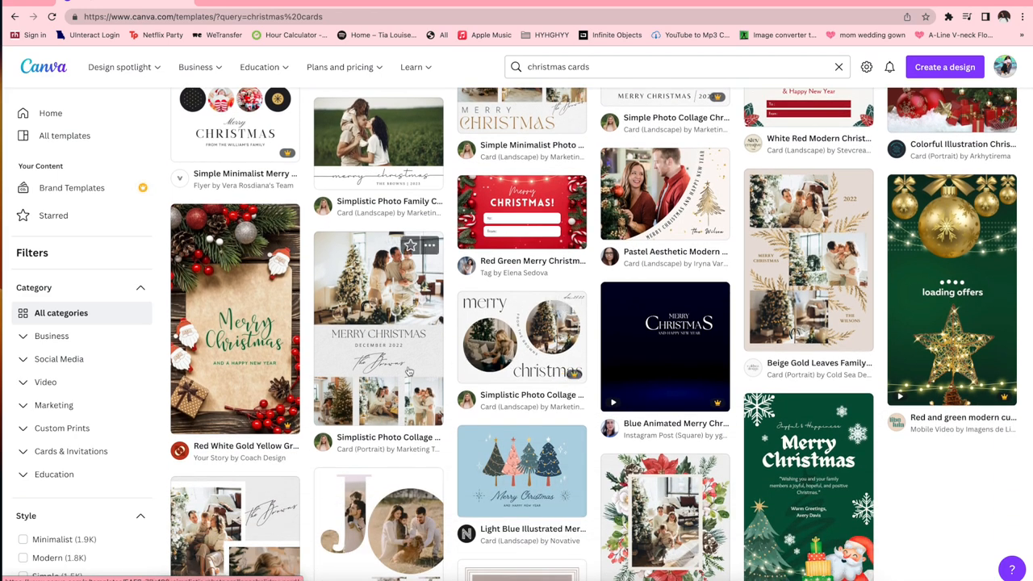
scroll(down, 3)
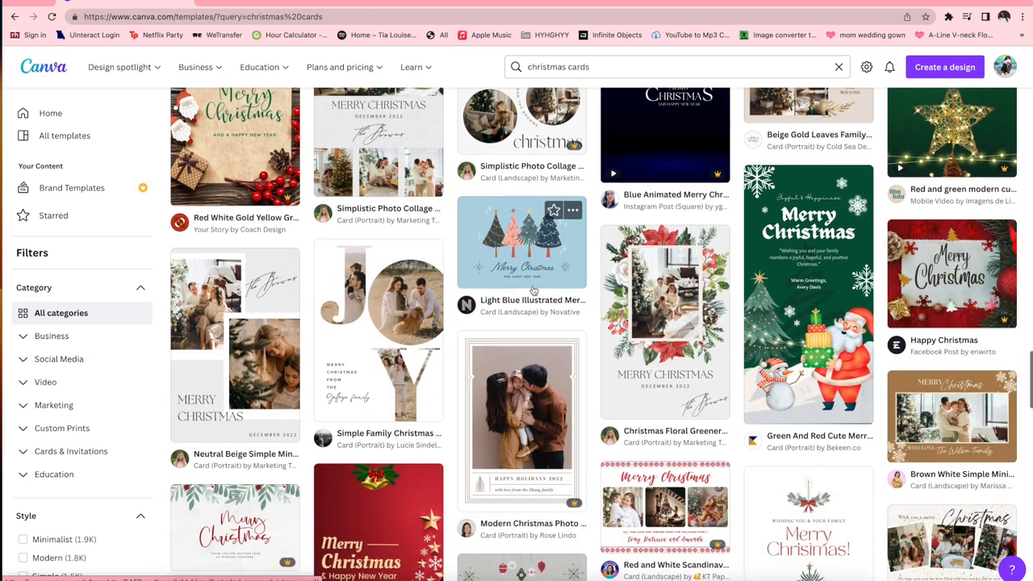
scroll(down, 3)
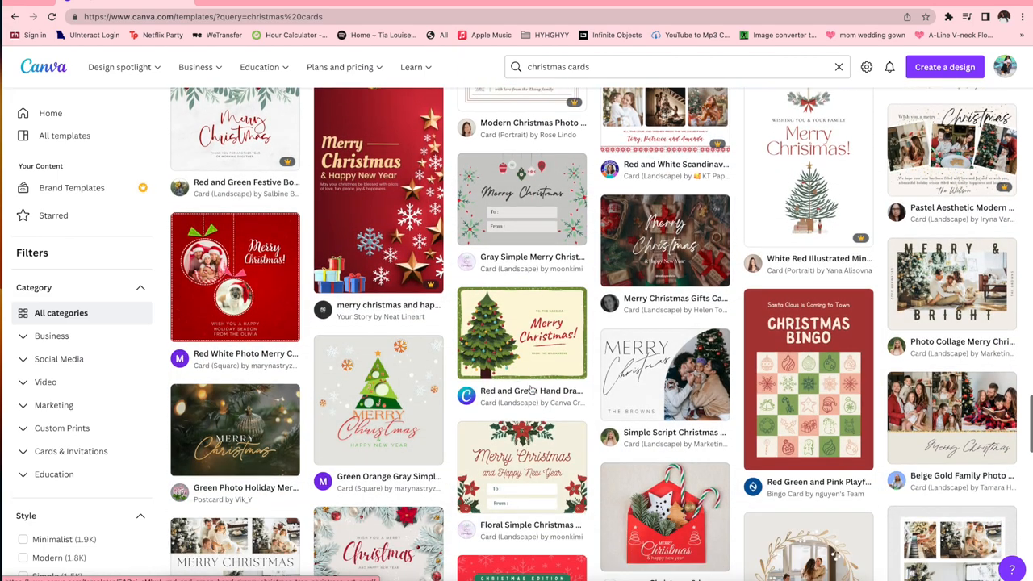
scroll(down, 3)
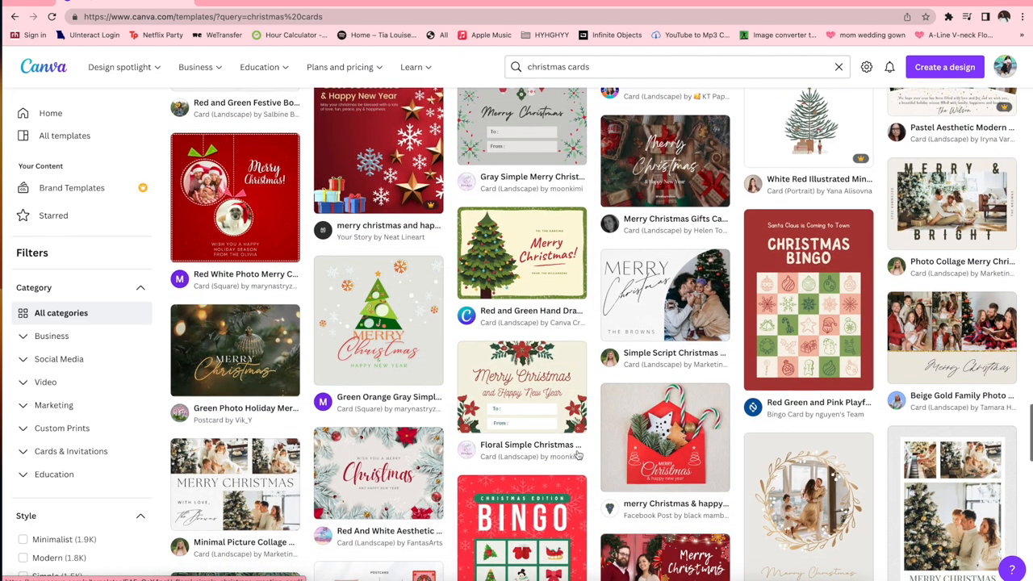
scroll(down, 3)
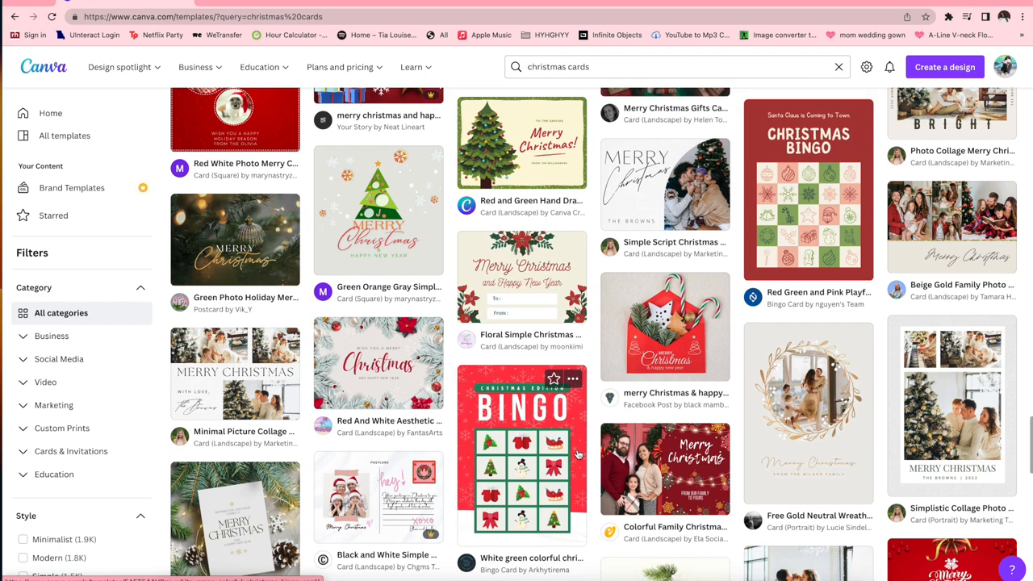
scroll(down, 3)
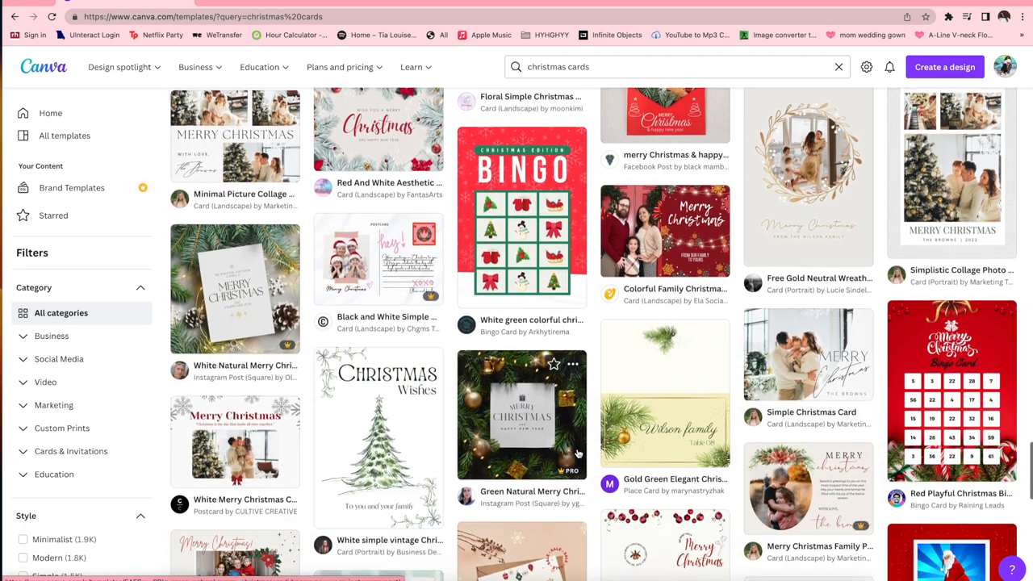
scroll(up, 3)
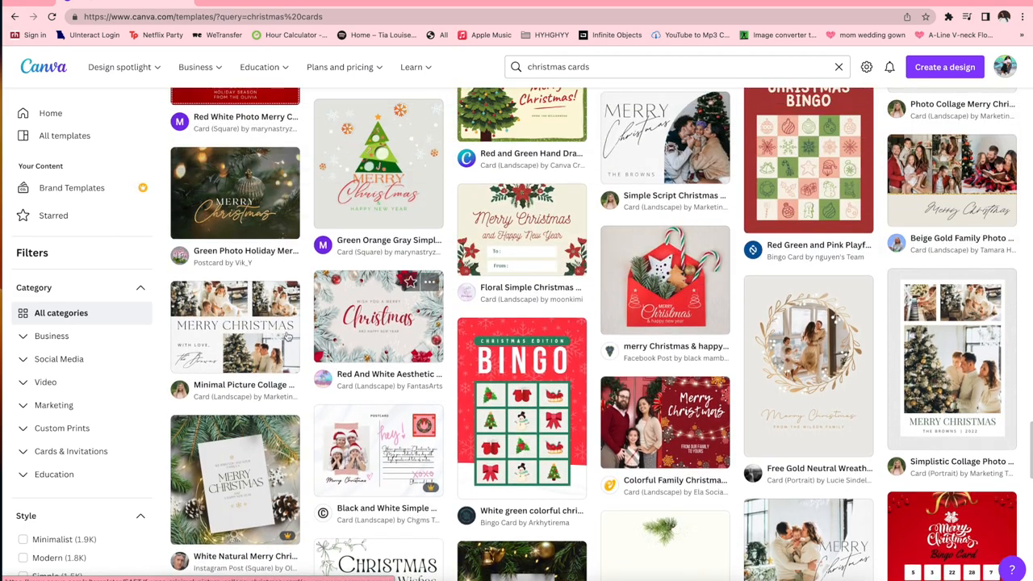
click(235, 327)
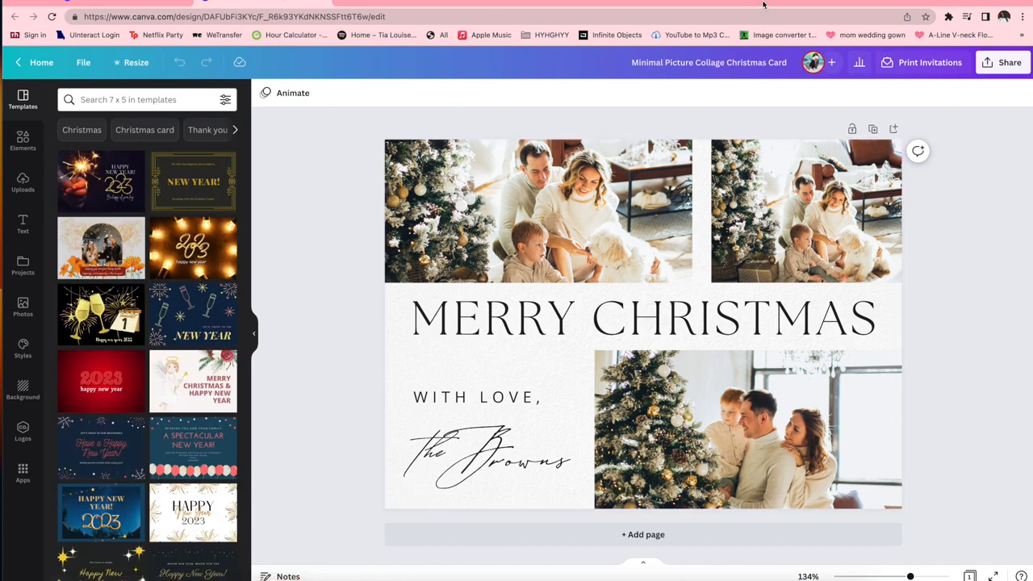
- Select the top-left photo and begin uploading files from the computer
click(538, 210)
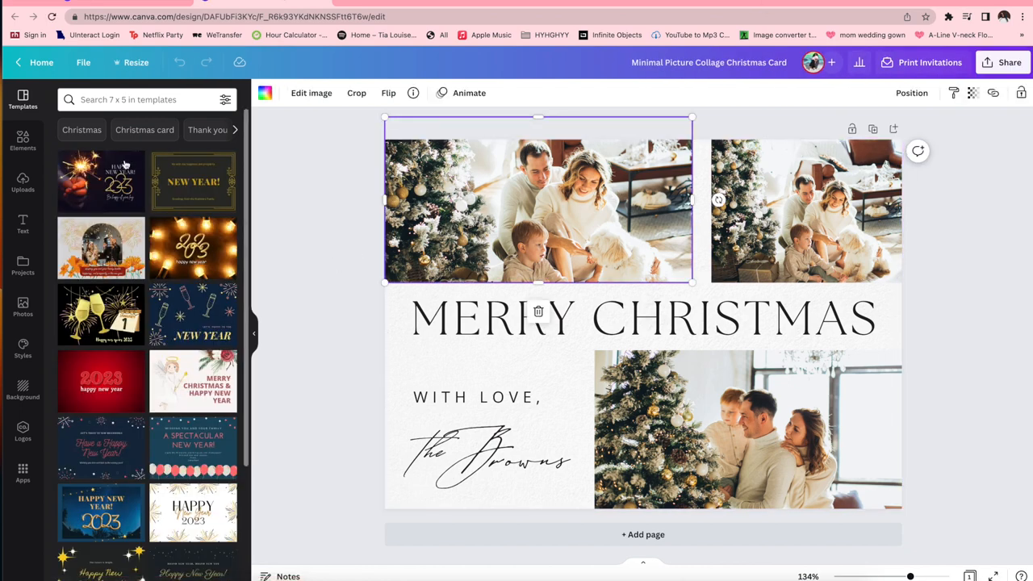
click(23, 182)
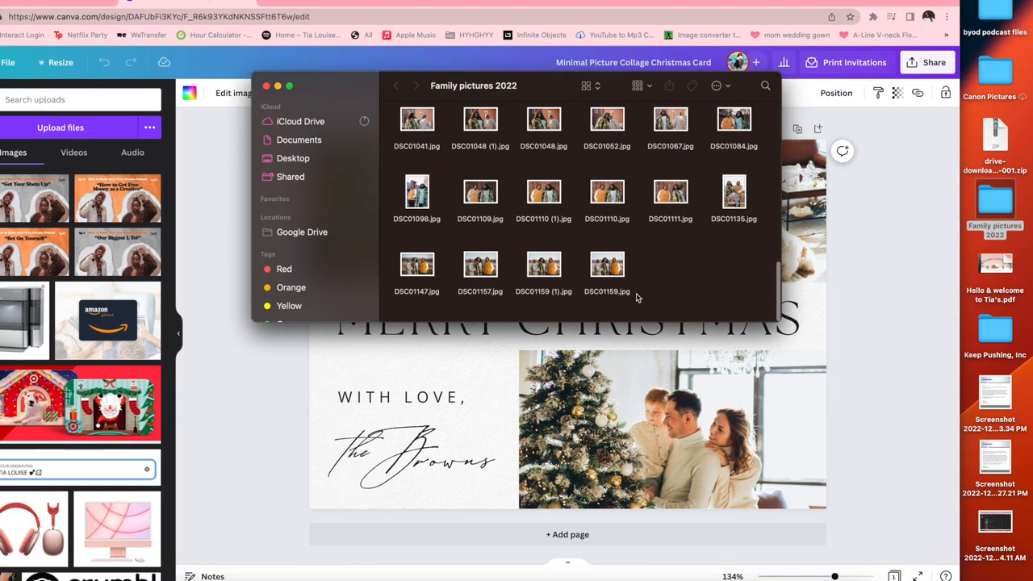
- Drag a photo from the 'Family pictures 2022' folder into Canva's uploads
scroll(up, 3)
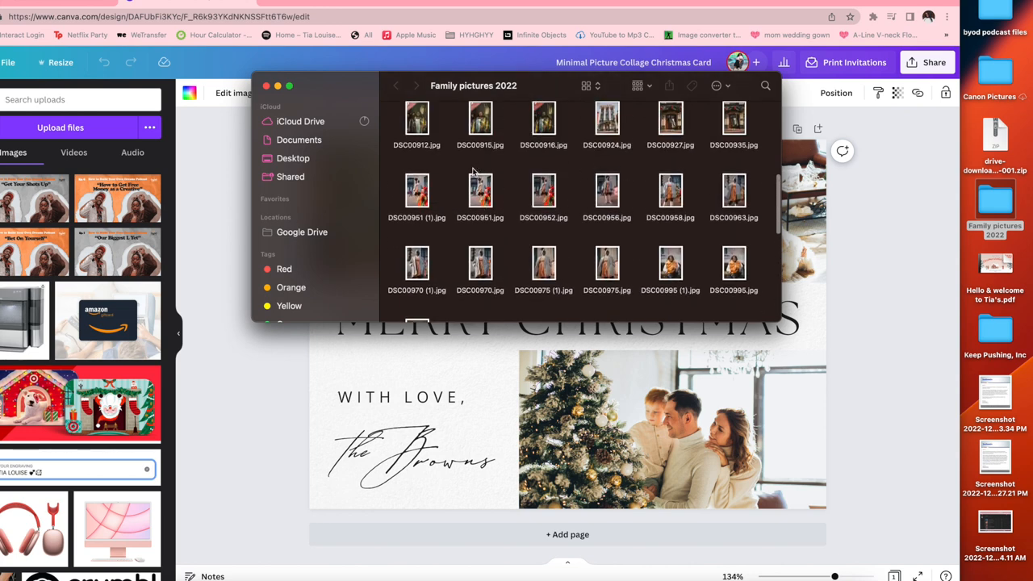
scroll(down, 3)
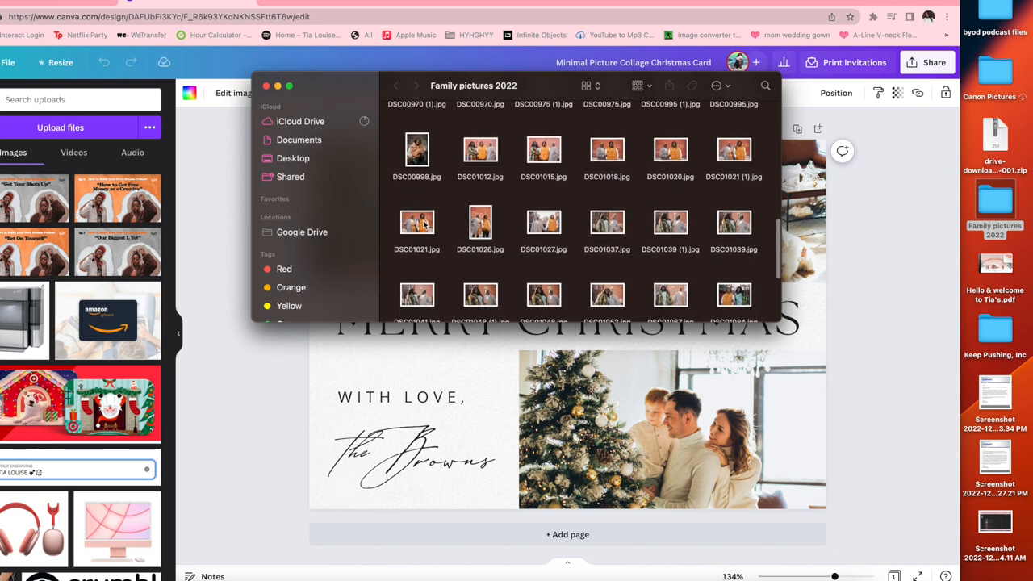
scroll(up, 3)
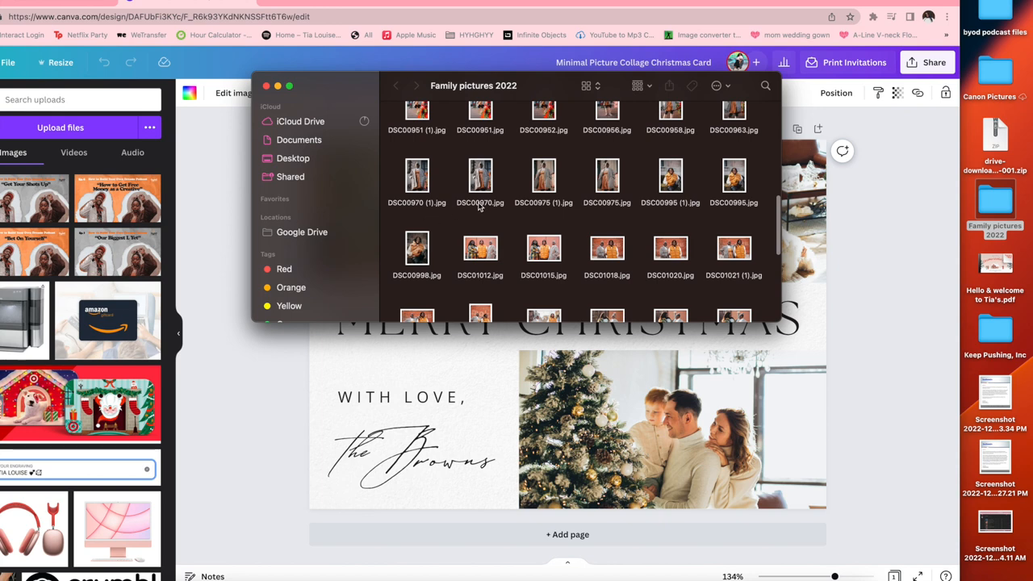
scroll(up, 3)
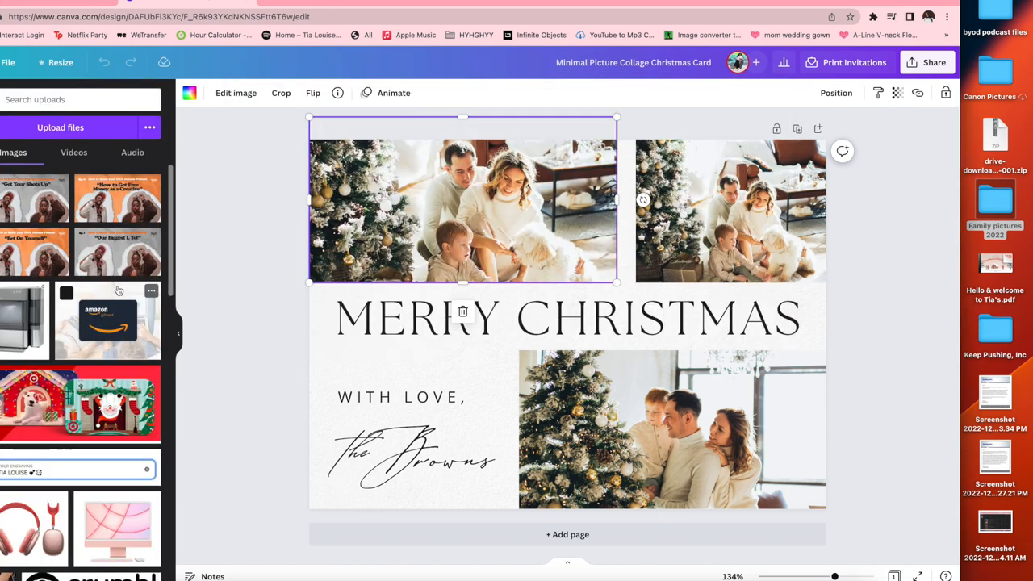
mouse_move(926, 156)
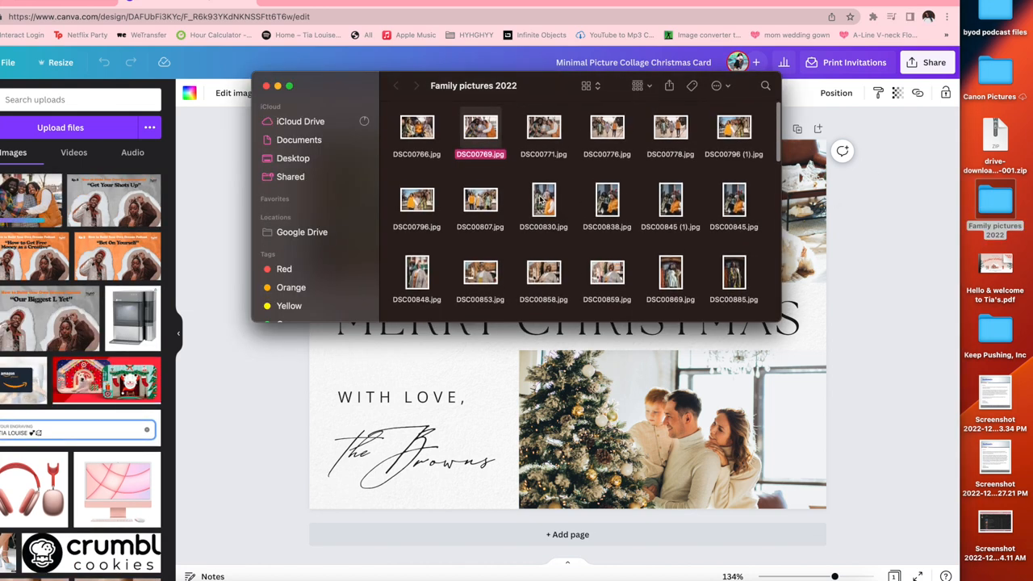
drag(669, 130, 47, 266)
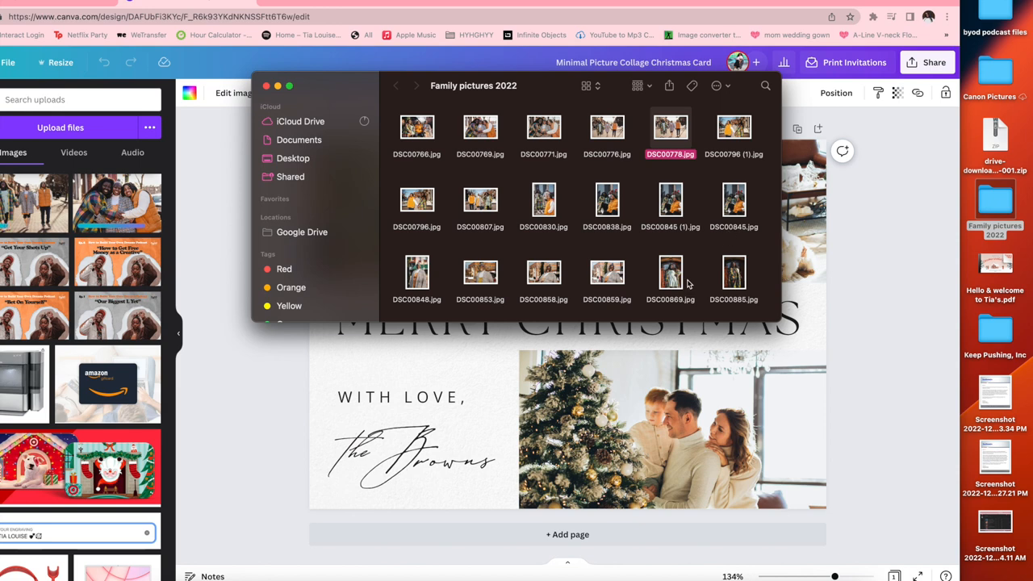
scroll(down, 3)
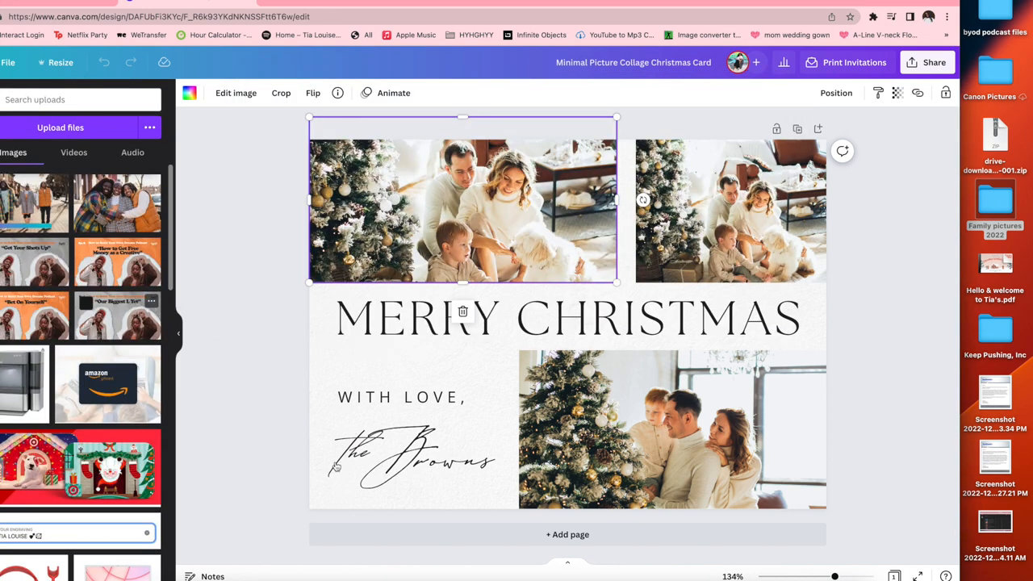
scroll(down, 3)
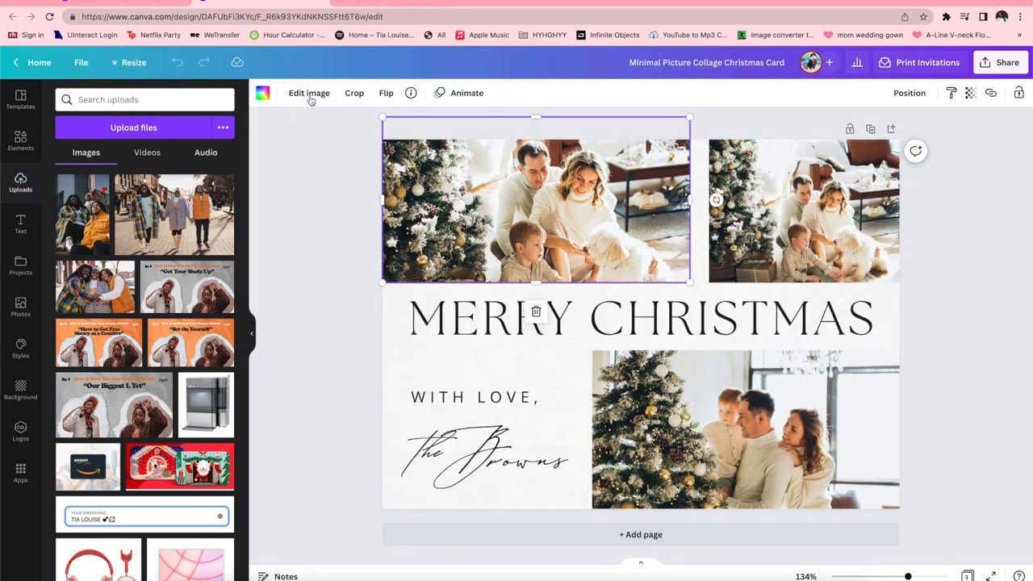
- Open Edit image for the top-left card photo
click(309, 93)
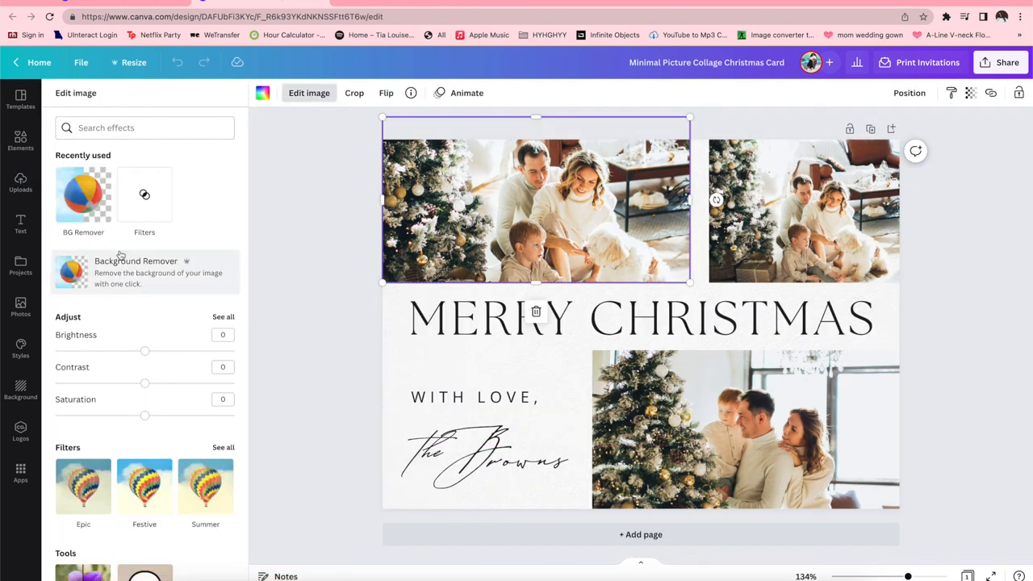
- Look over the image effects, then go back to the uploaded photos
scroll(down, 3)
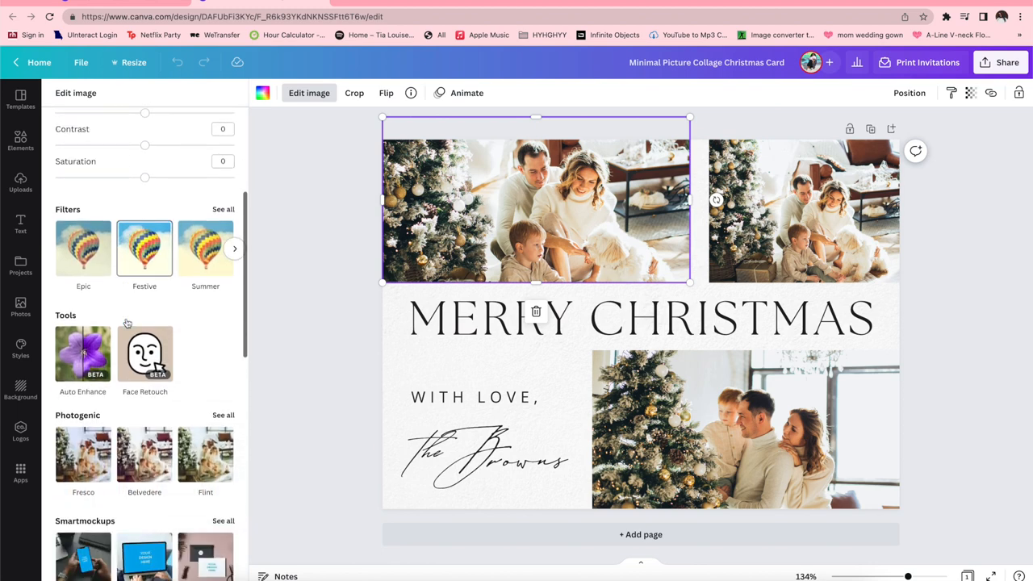
scroll(up, 3)
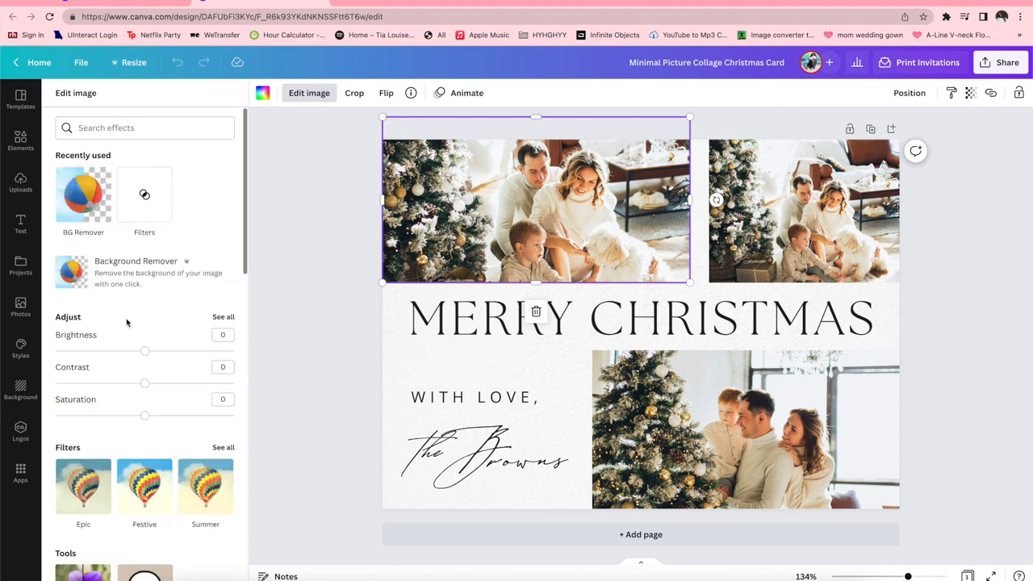
click(20, 181)
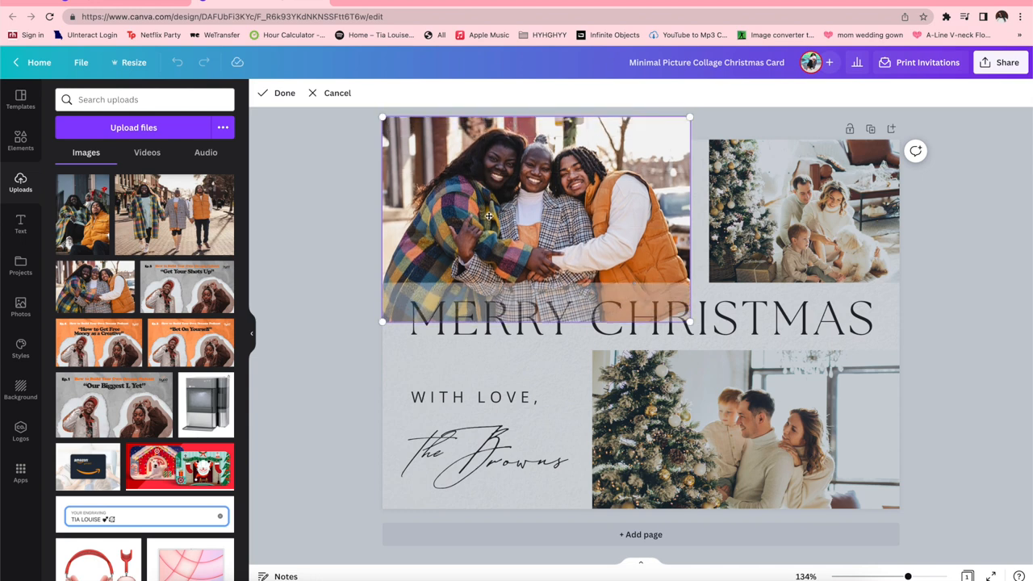
mouse_move(311, 300)
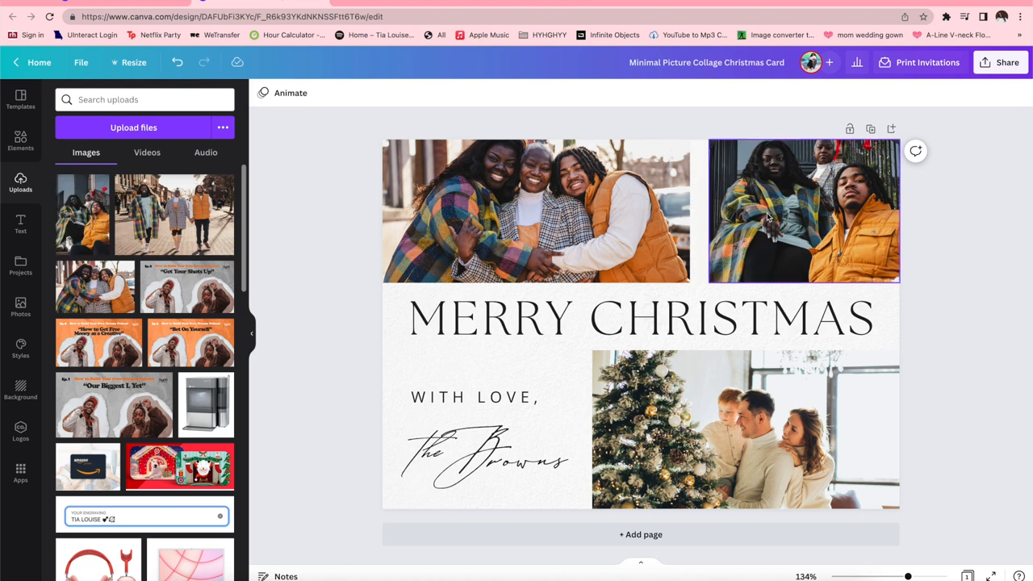
- Reposition the top-right and bottom photos within their frames
double_click(803, 209)
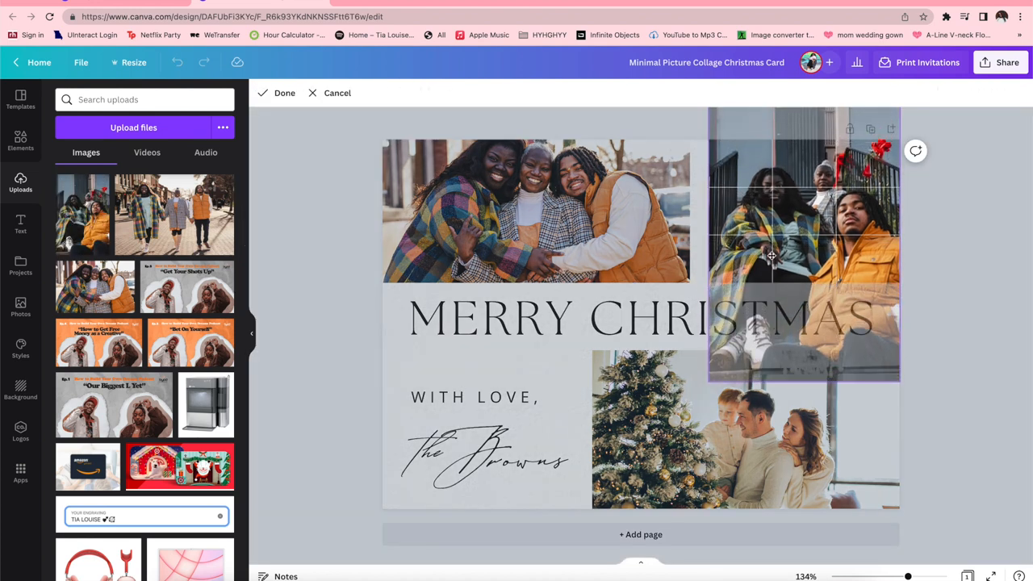
drag(770, 254, 775, 267)
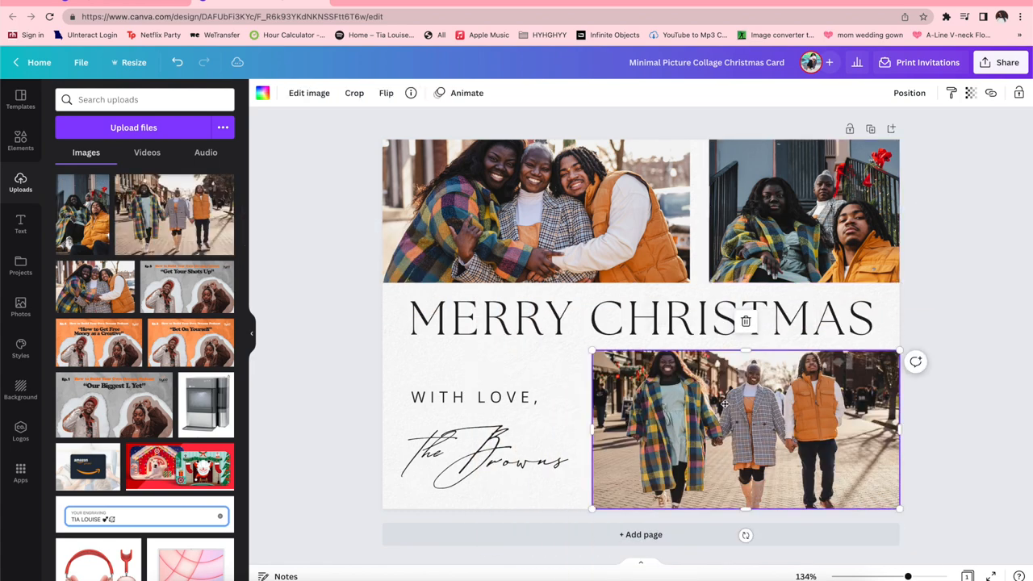
click(354, 93)
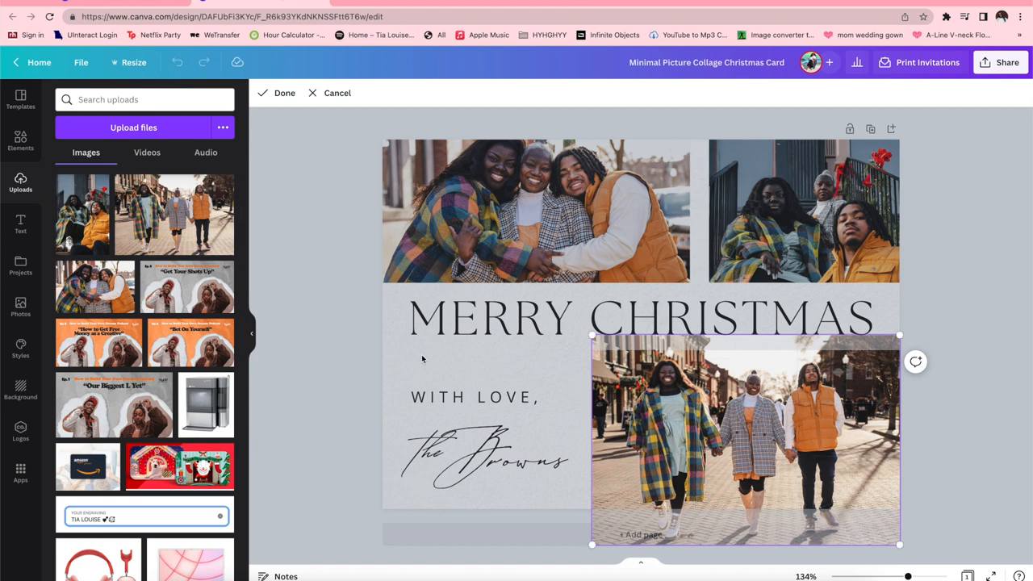
click(484, 456)
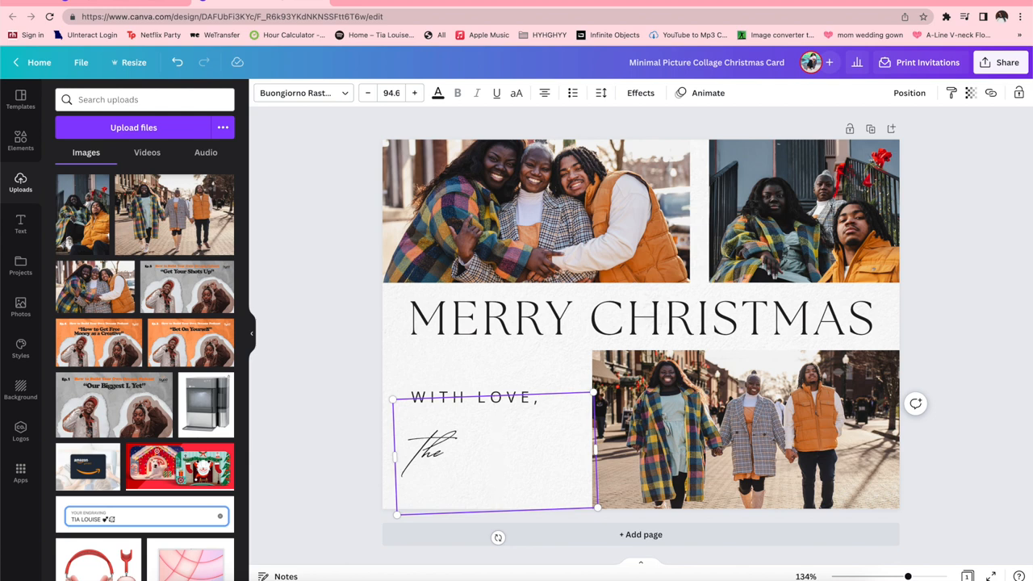
- Change the signature to 'the Coopers' and start ordering printed invitations
text(Coopers)
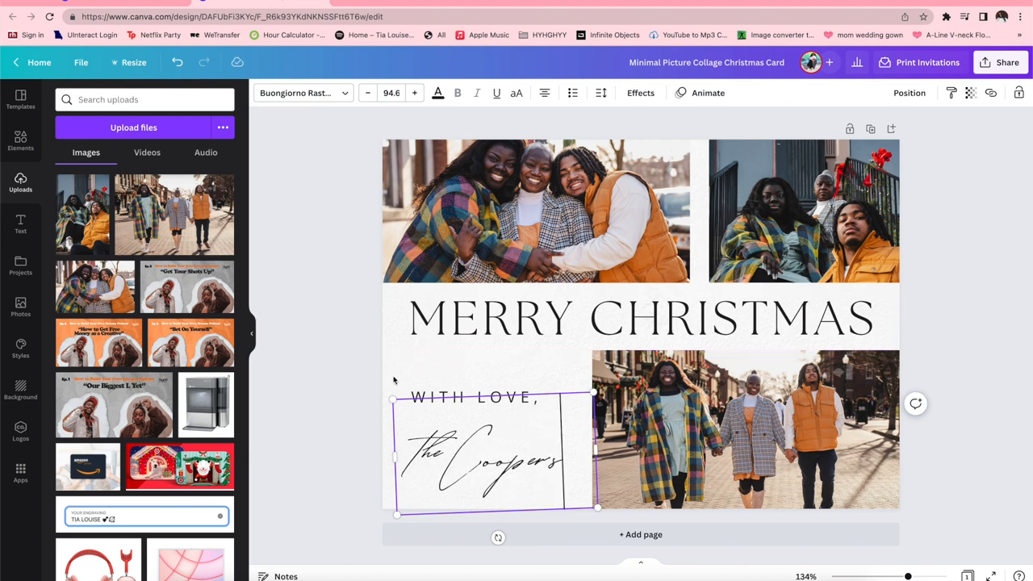
click(804, 210)
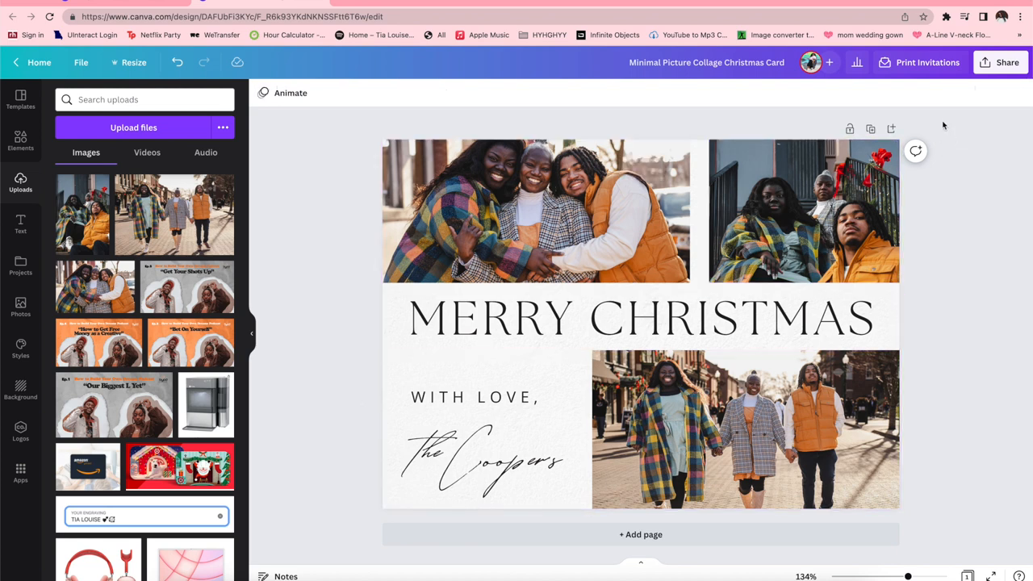
mouse_move(897, 71)
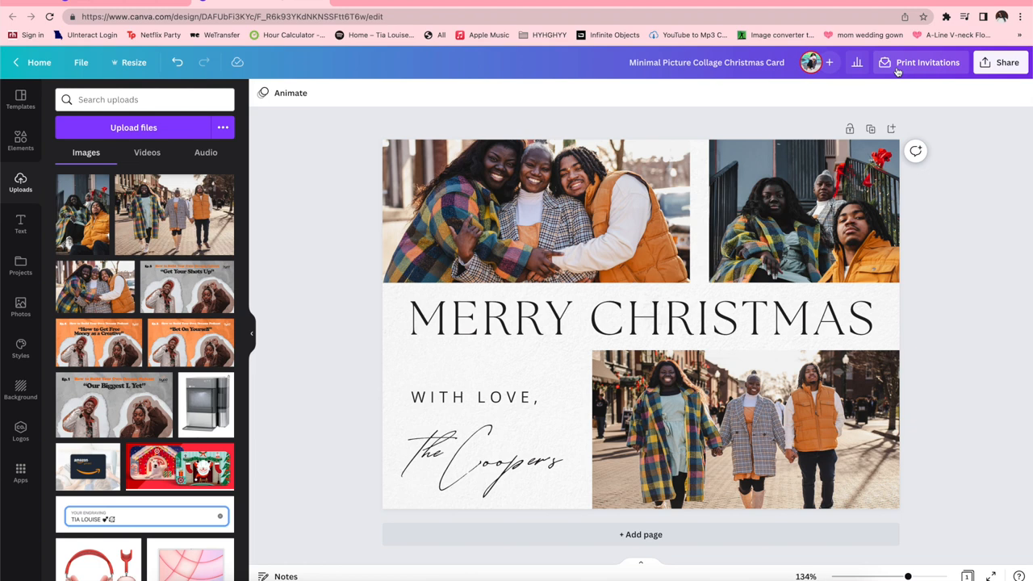
mouse_move(990, 63)
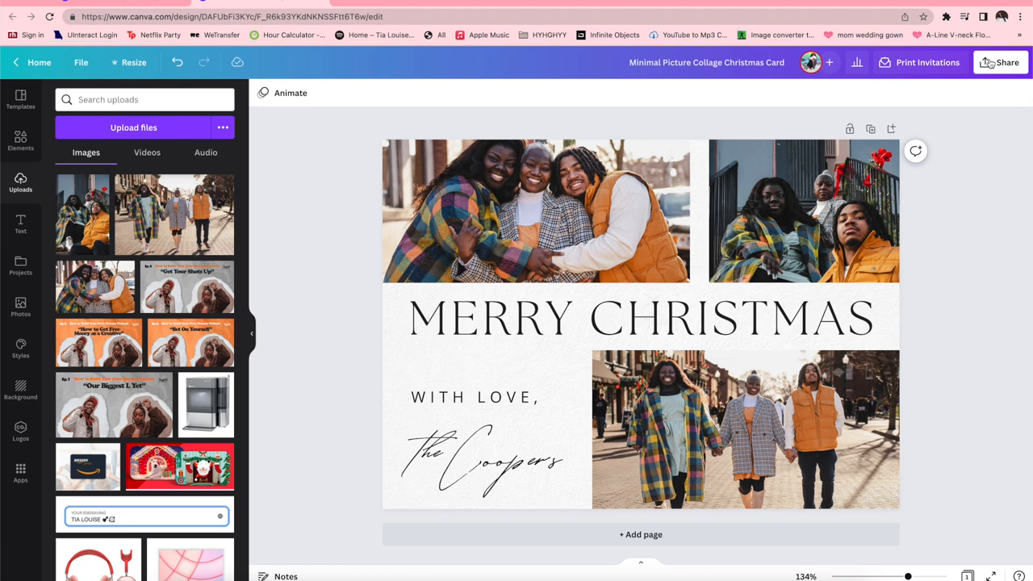
mouse_move(982, 91)
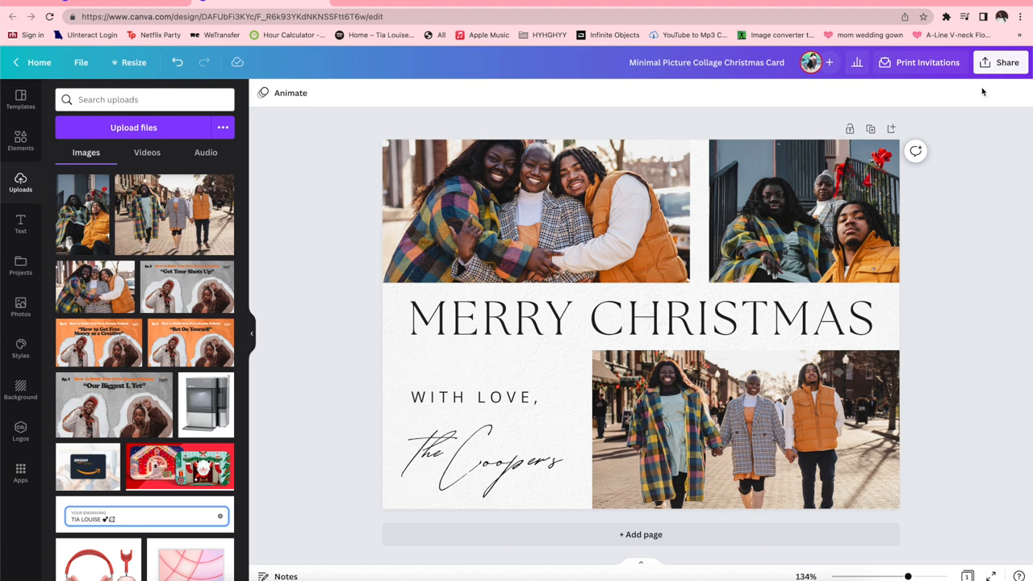
click(926, 63)
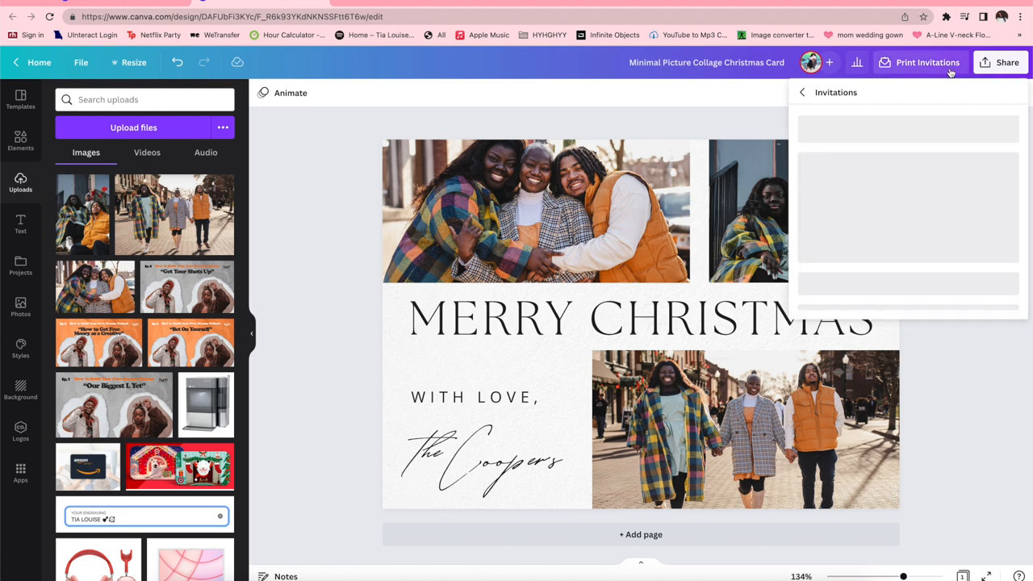
- Set the print order paper to premium with a gloss finish
click(927, 62)
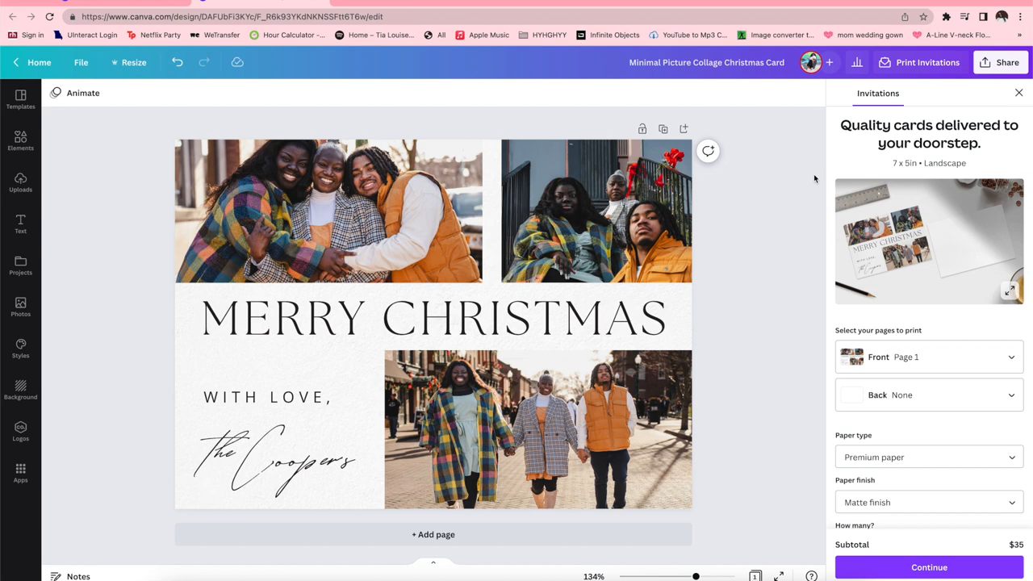
mouse_move(942, 420)
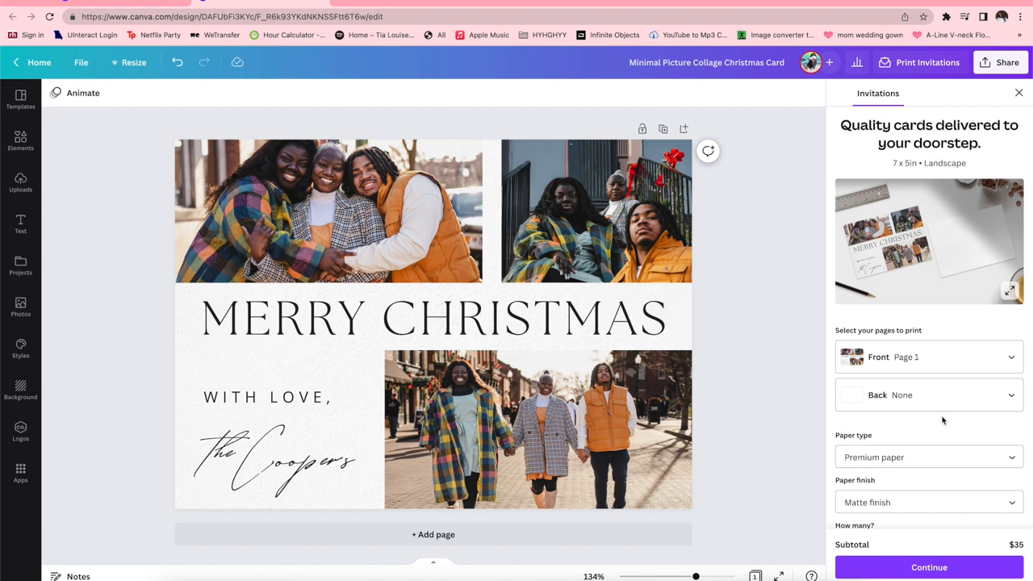
scroll(down, 3)
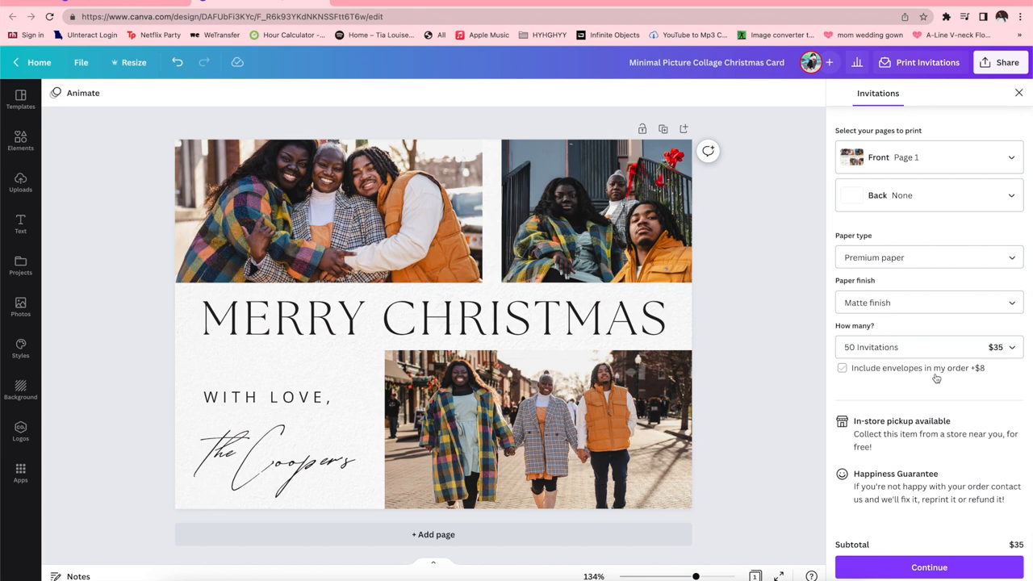
scroll(down, 3)
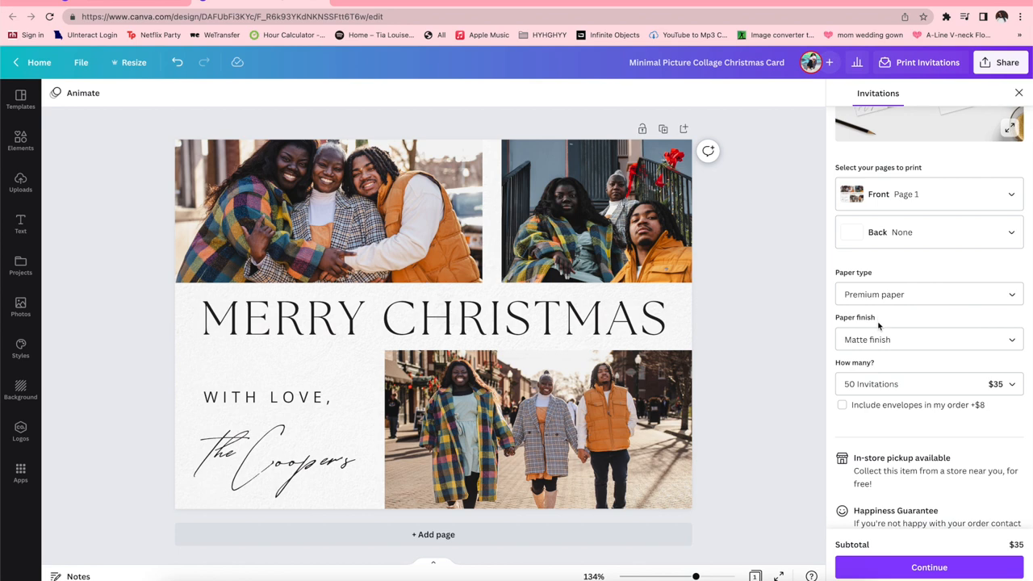
scroll(up, 3)
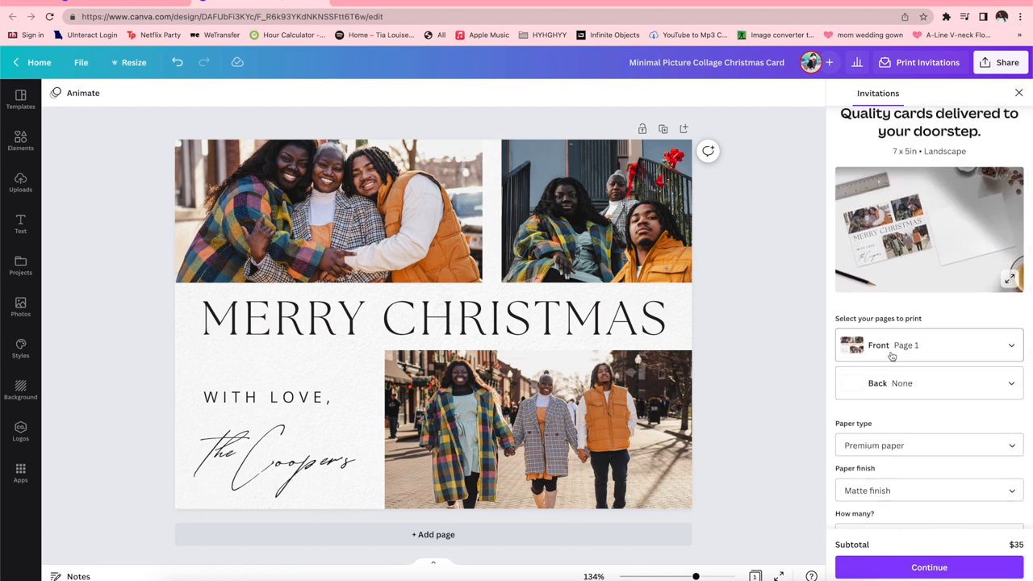
click(436, 317)
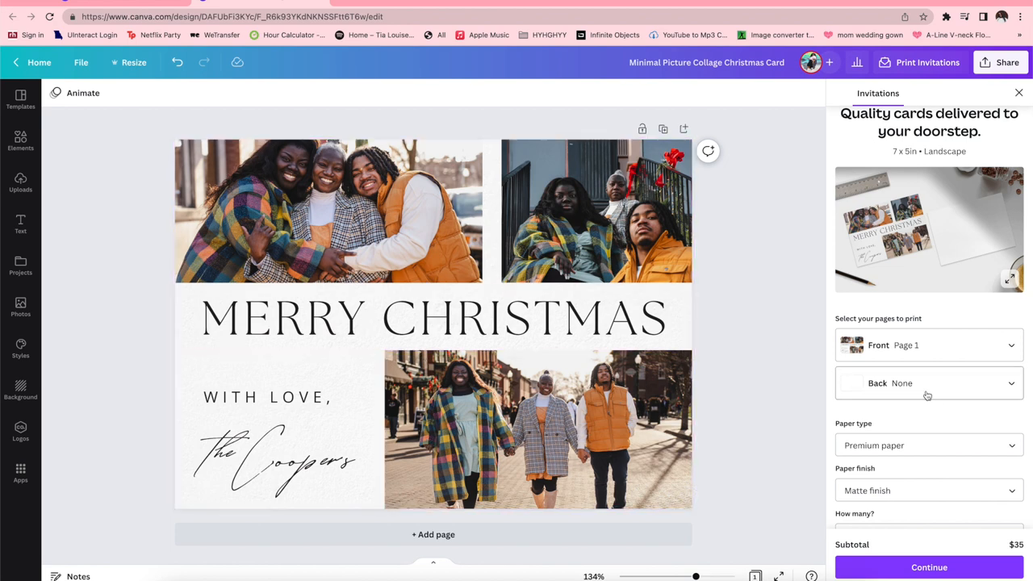
click(928, 382)
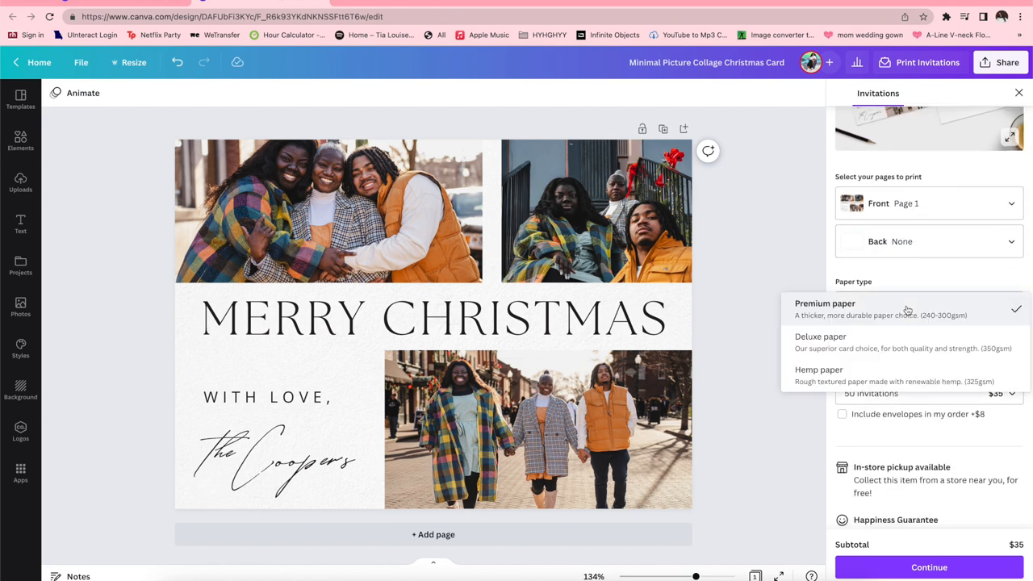
mouse_move(901, 353)
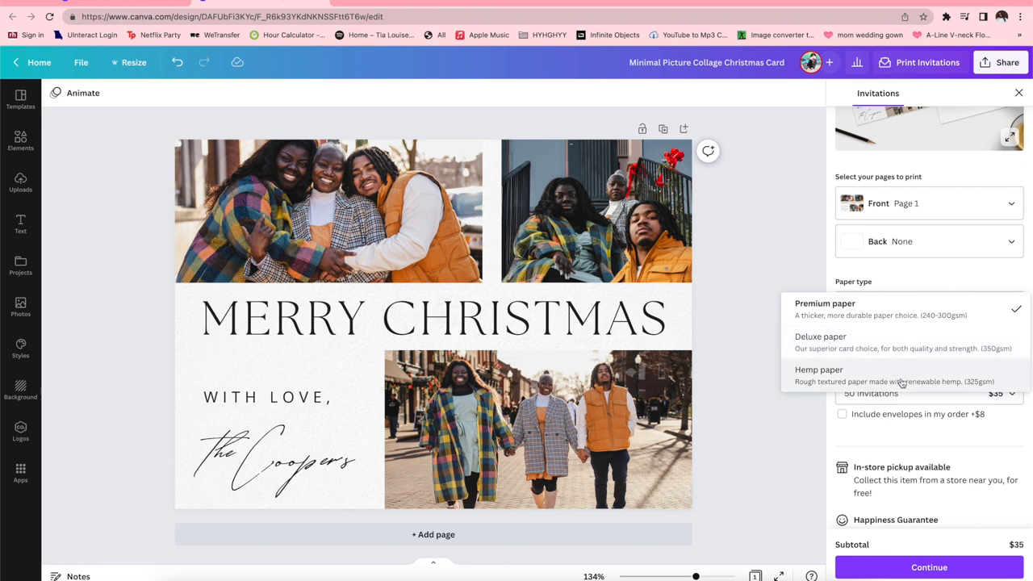
mouse_move(893, 307)
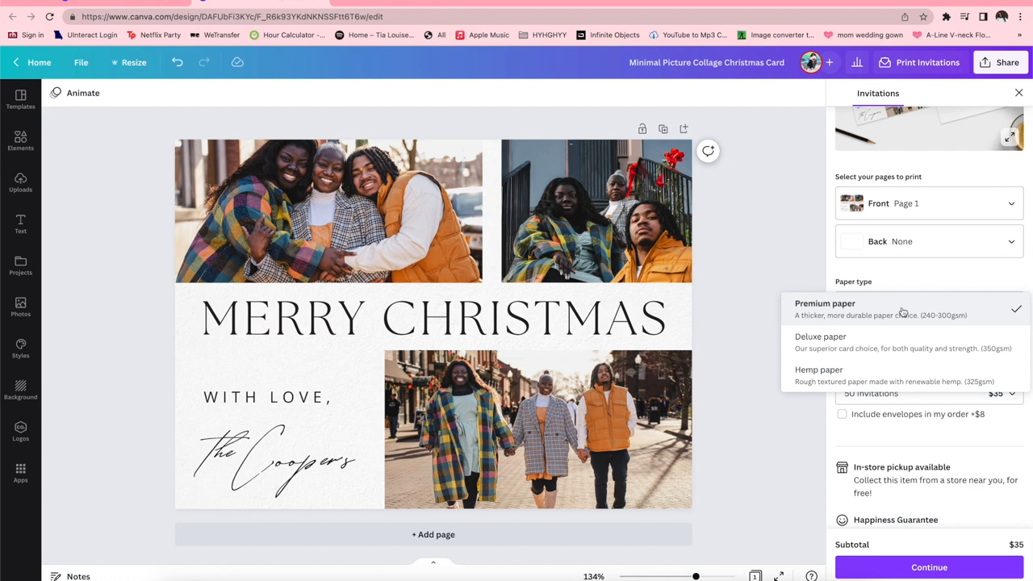
mouse_move(884, 364)
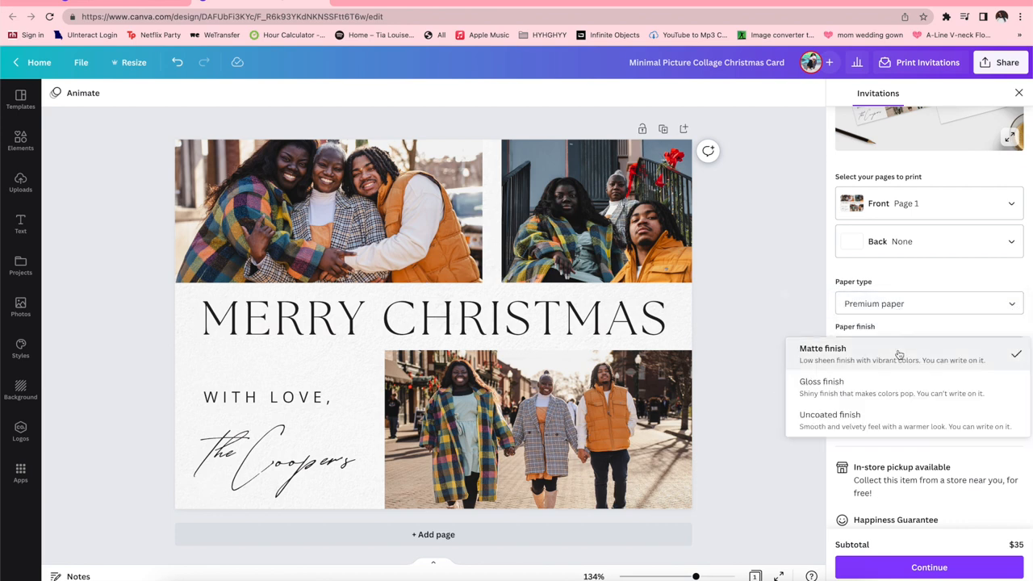
mouse_move(896, 388)
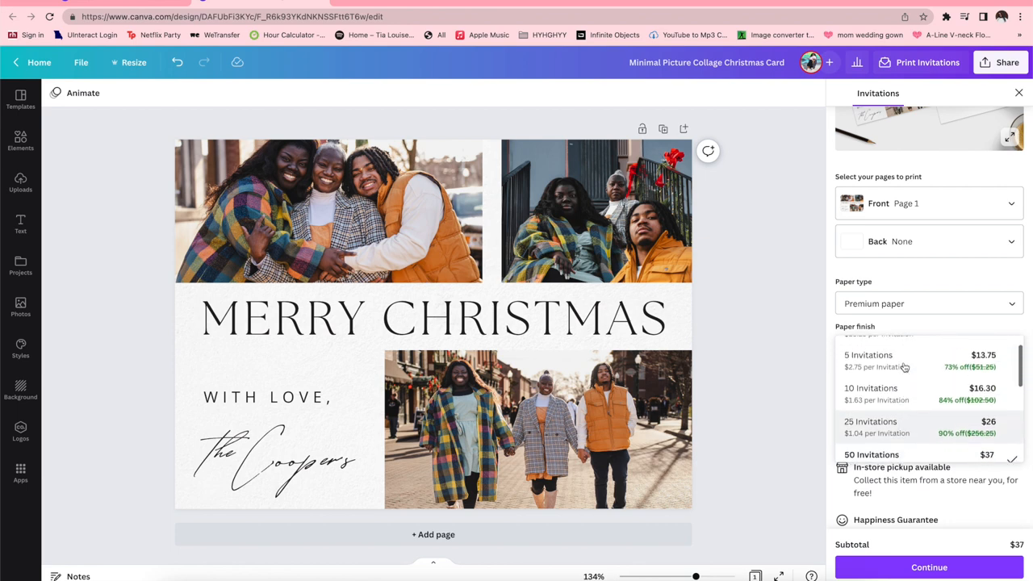
- Include envelopes (+$8), bringing 50 invitations to $45
scroll(up, 3)
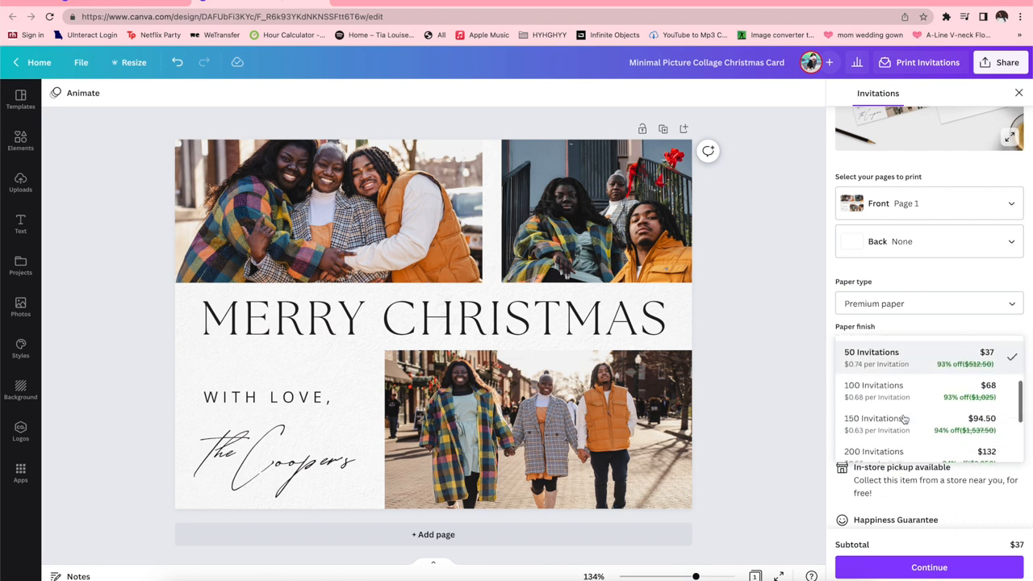
scroll(down, 3)
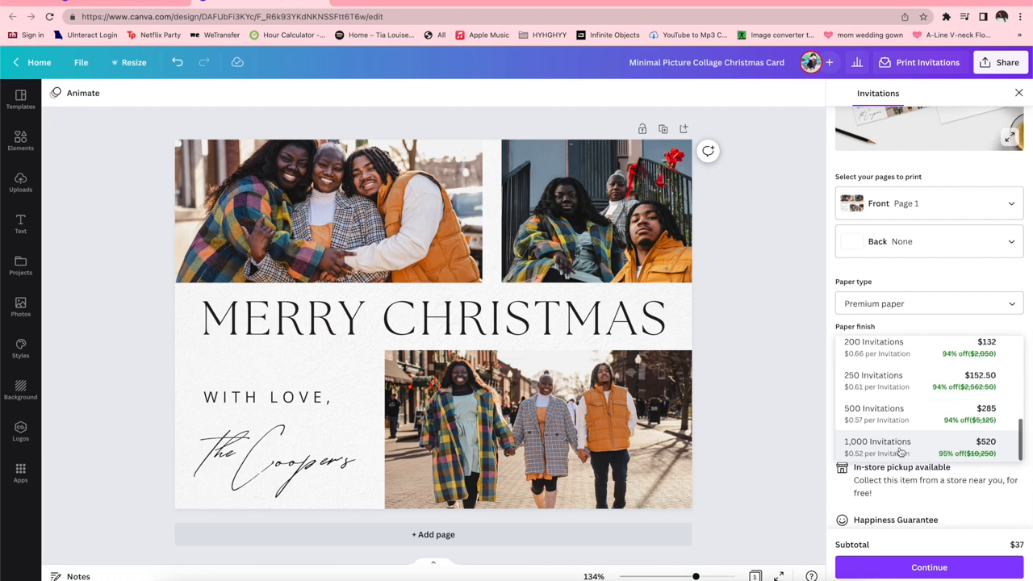
scroll(up, 3)
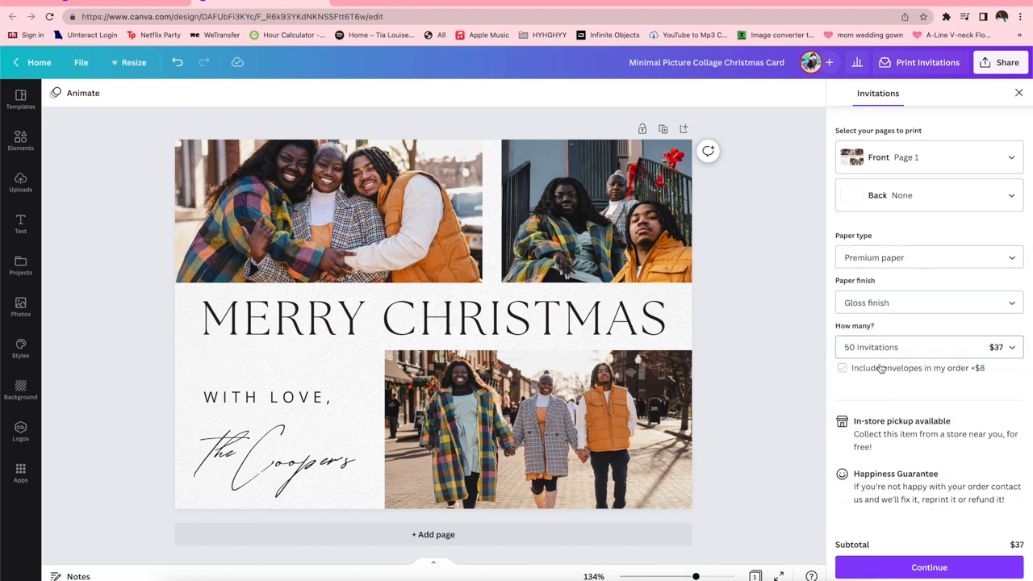
click(841, 368)
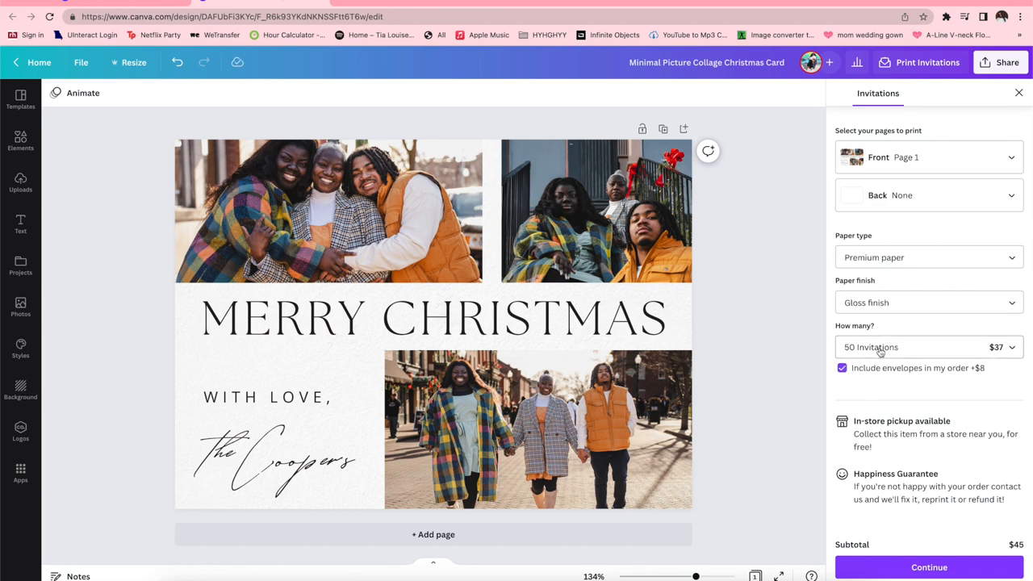
mouse_move(881, 452)
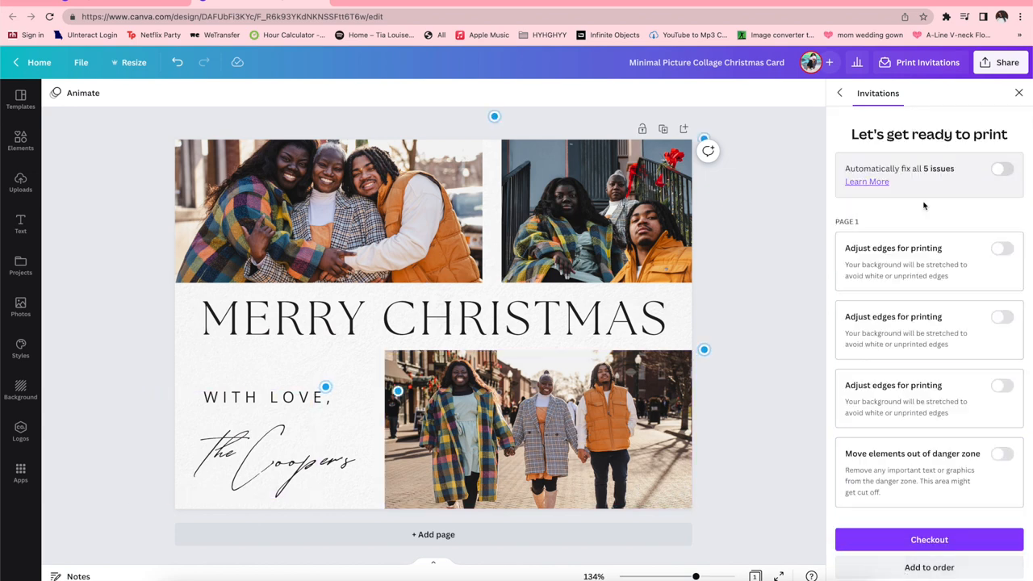
- Turn on 'Automatically fix all 5 issues' for the card's print problems
scroll(down, 3)
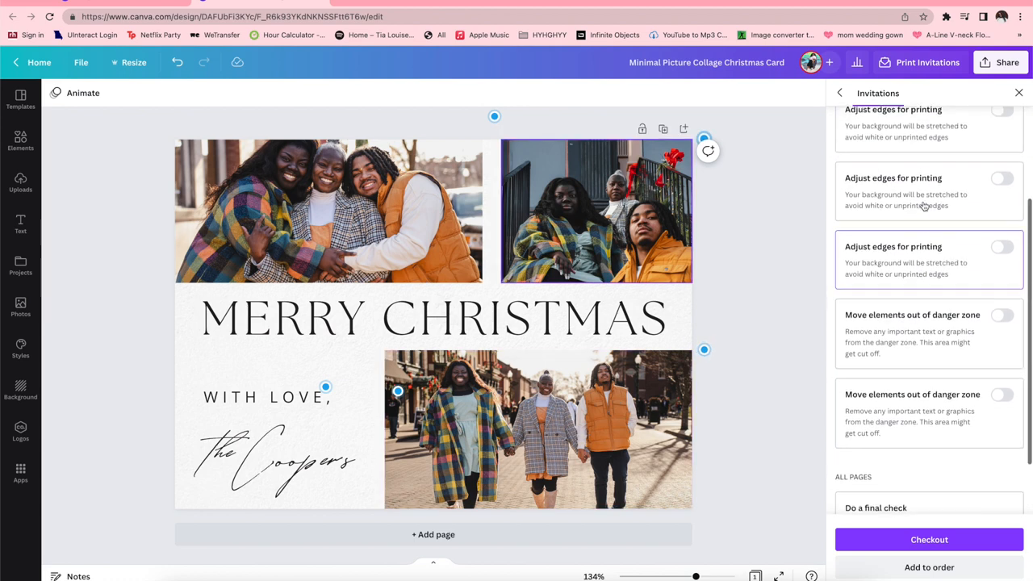
scroll(up, 3)
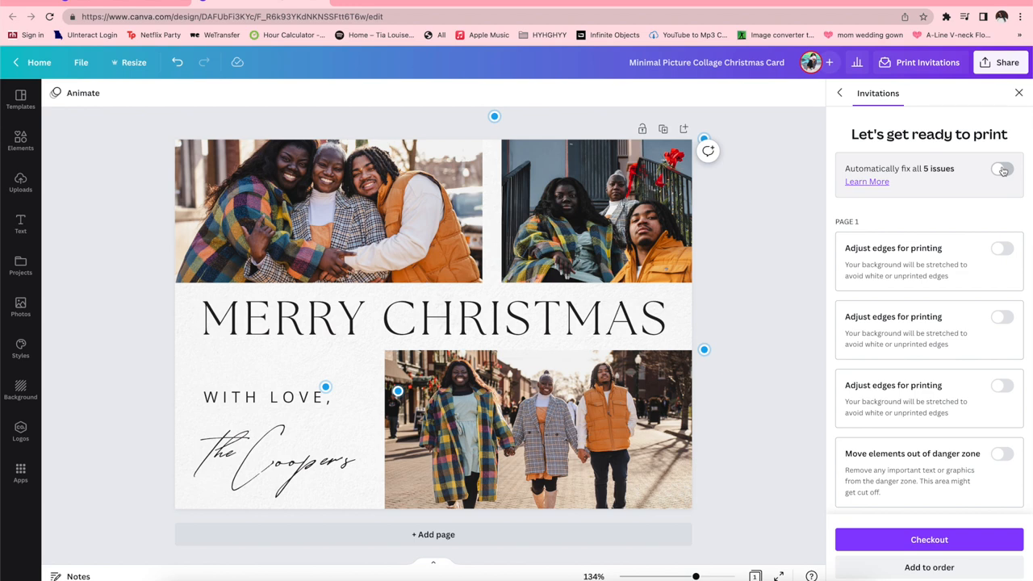
click(1002, 168)
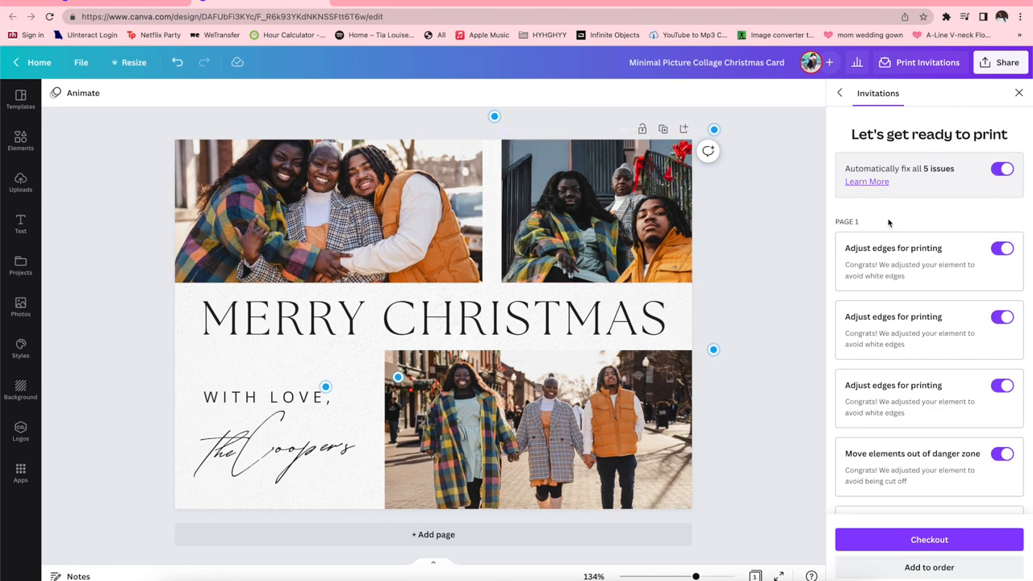
- Download a PDF proof of the card from 'Do a final check' and open it
scroll(down, 3)
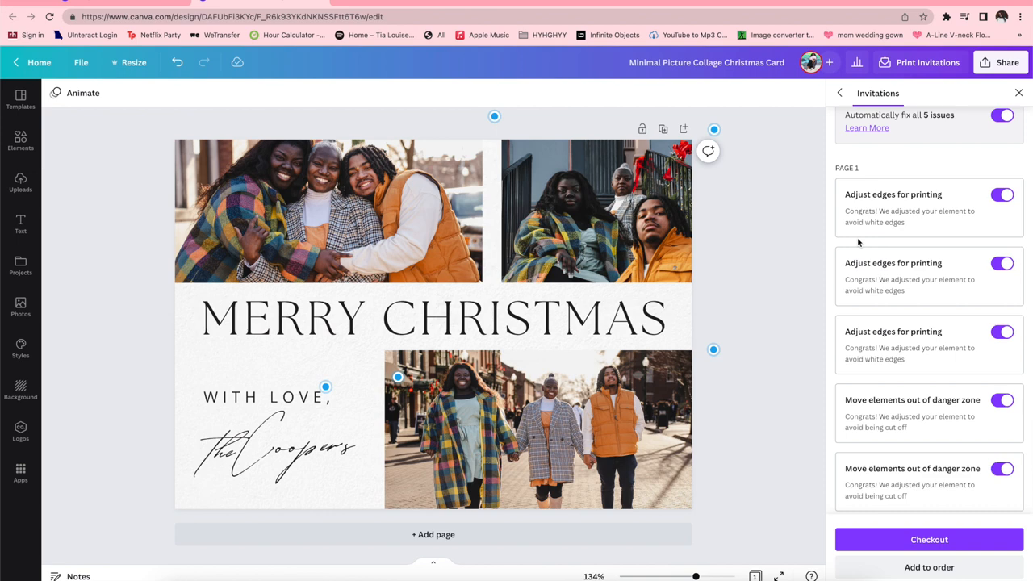
scroll(down, 3)
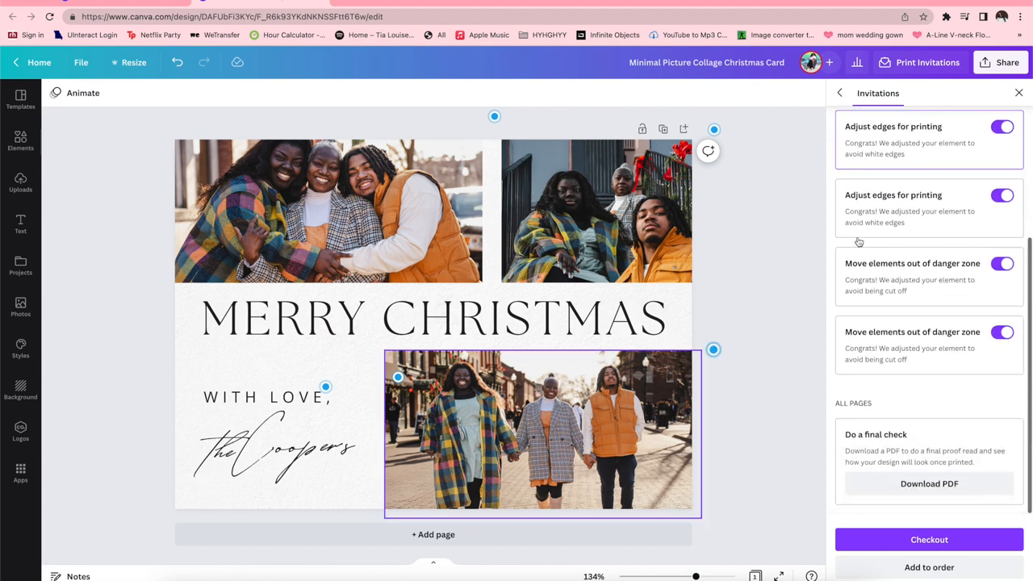
click(597, 206)
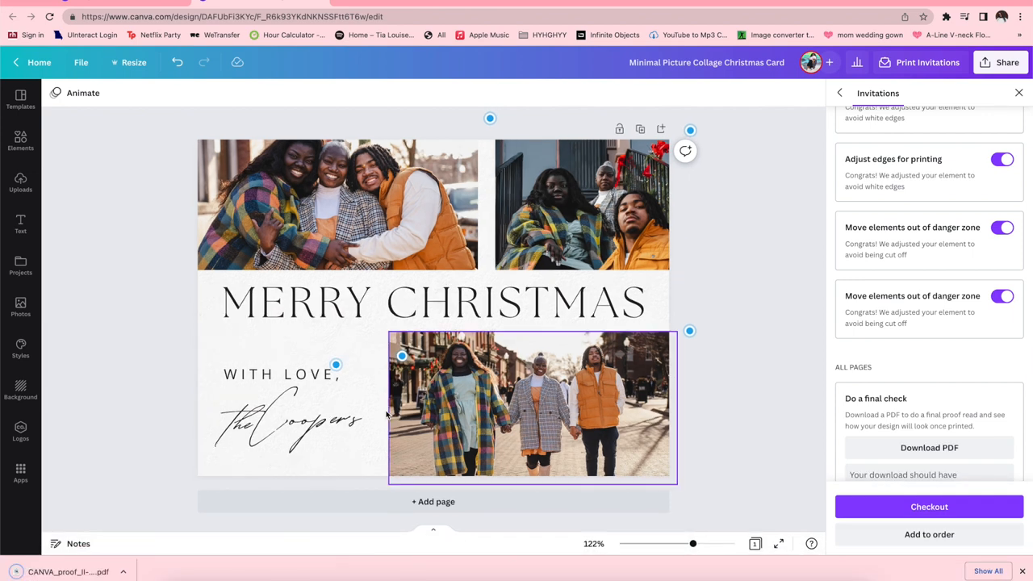
click(928, 447)
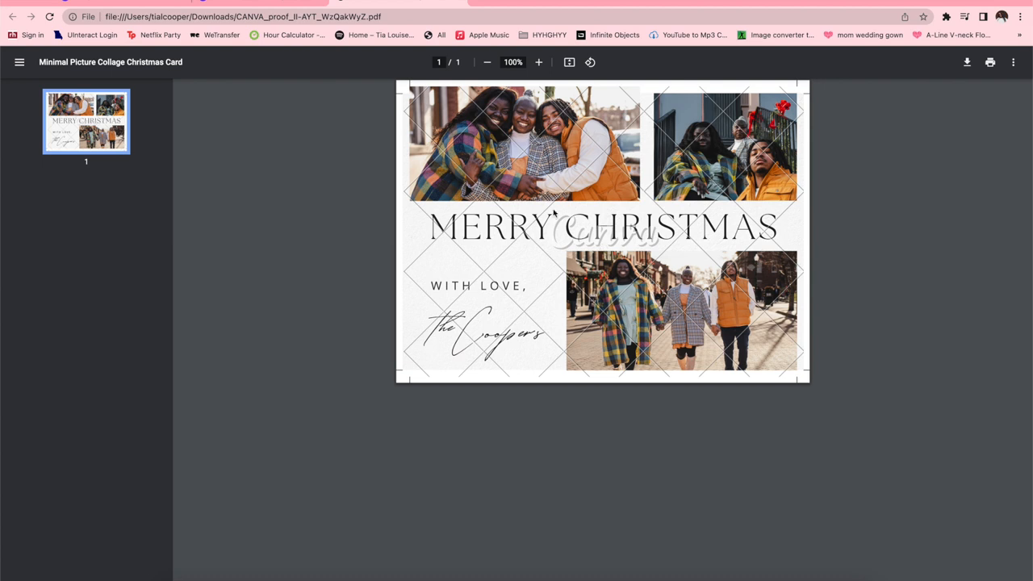
mouse_move(628, 234)
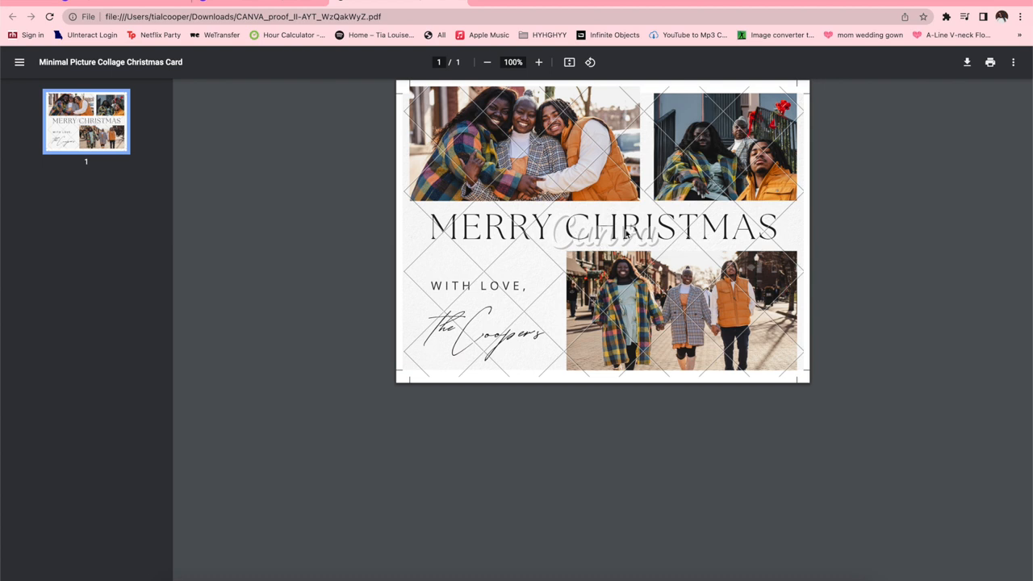
mouse_move(560, 176)
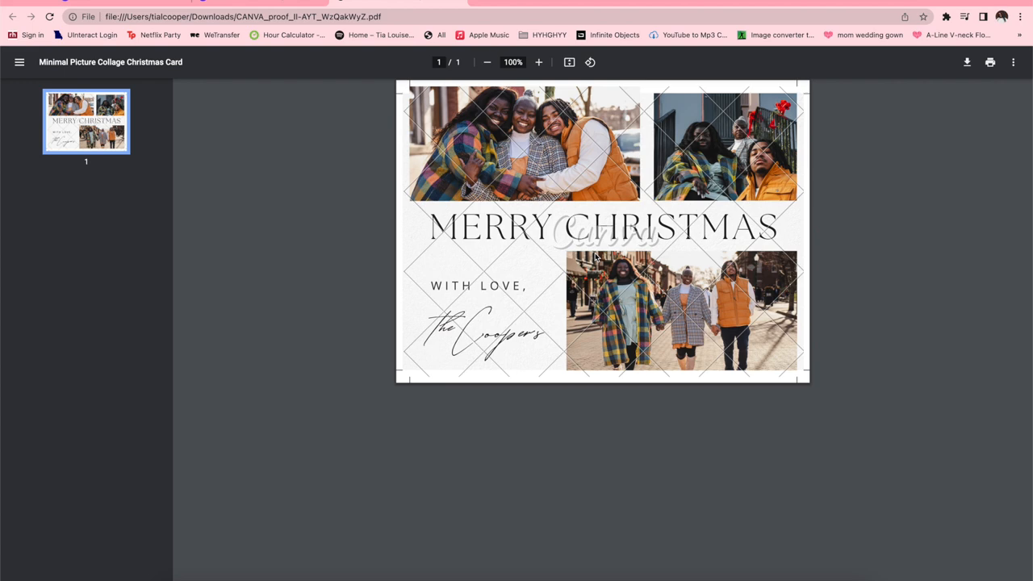
mouse_move(456, 2)
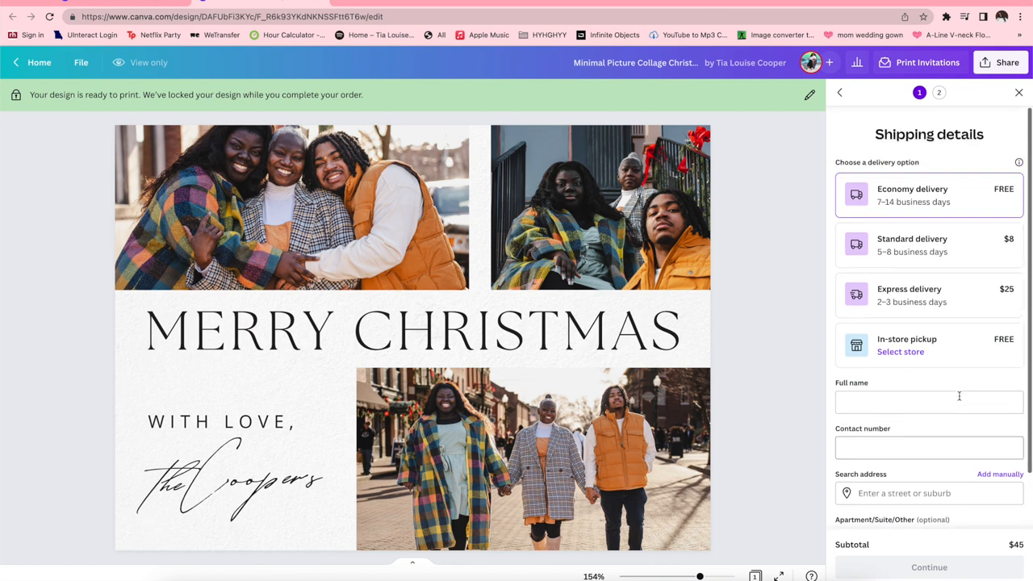
mouse_move(955, 391)
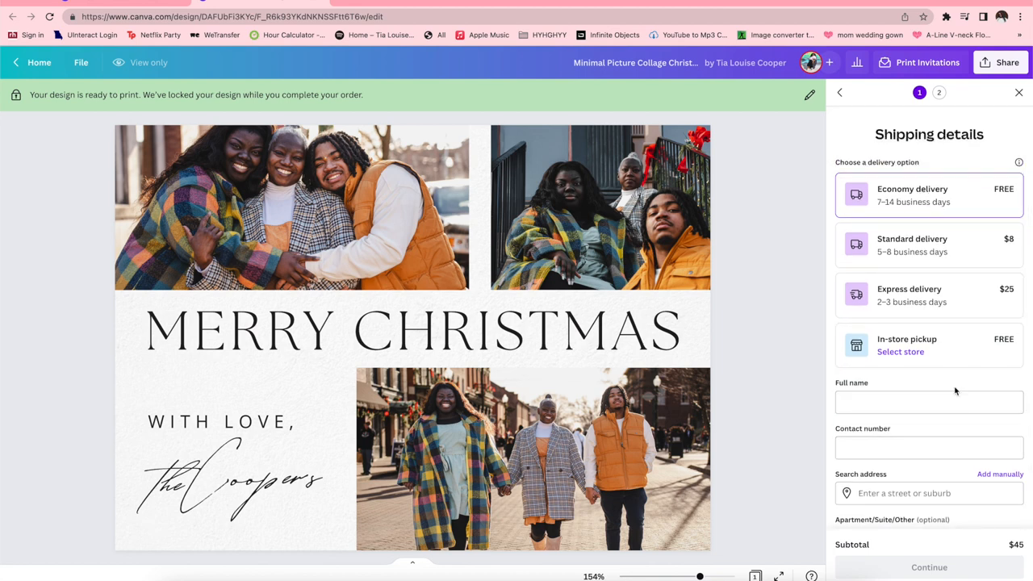